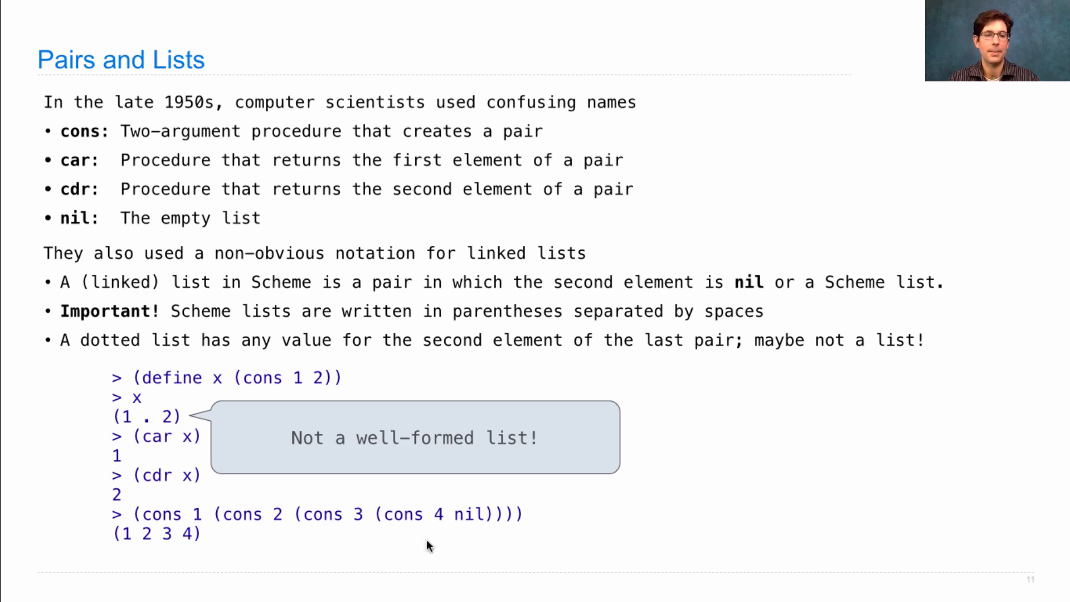
{"action": "mouse_move", "coordinate": [189, 552]}
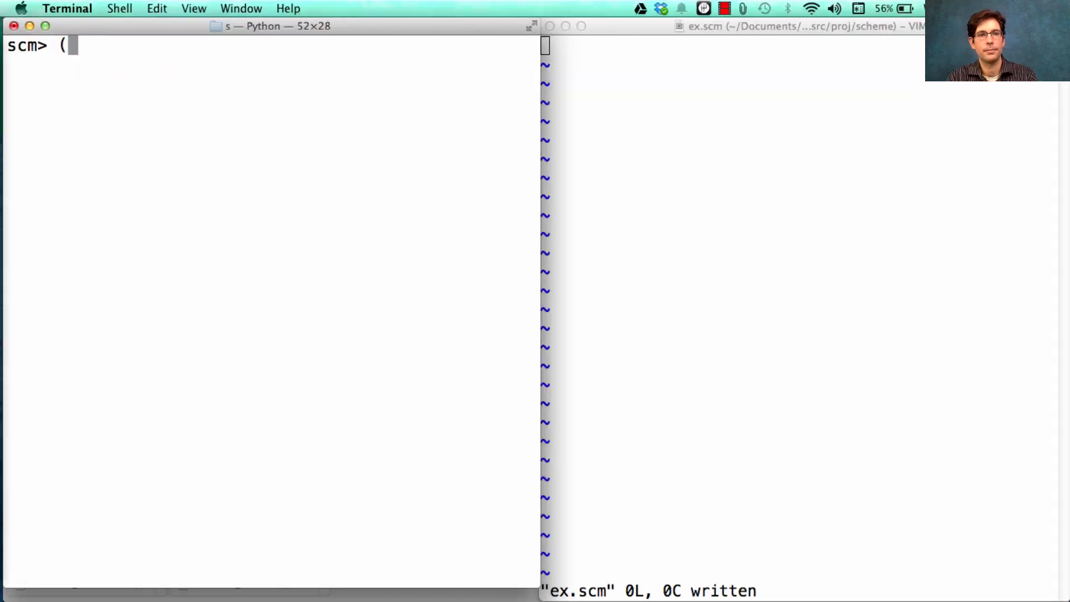
Step: Evaluate (cons 1 2) giving a dotted pair and (cons 1 (cons 2 nil)) giving (1 2)
{"action": "type", "text": "cons 1 2)"}
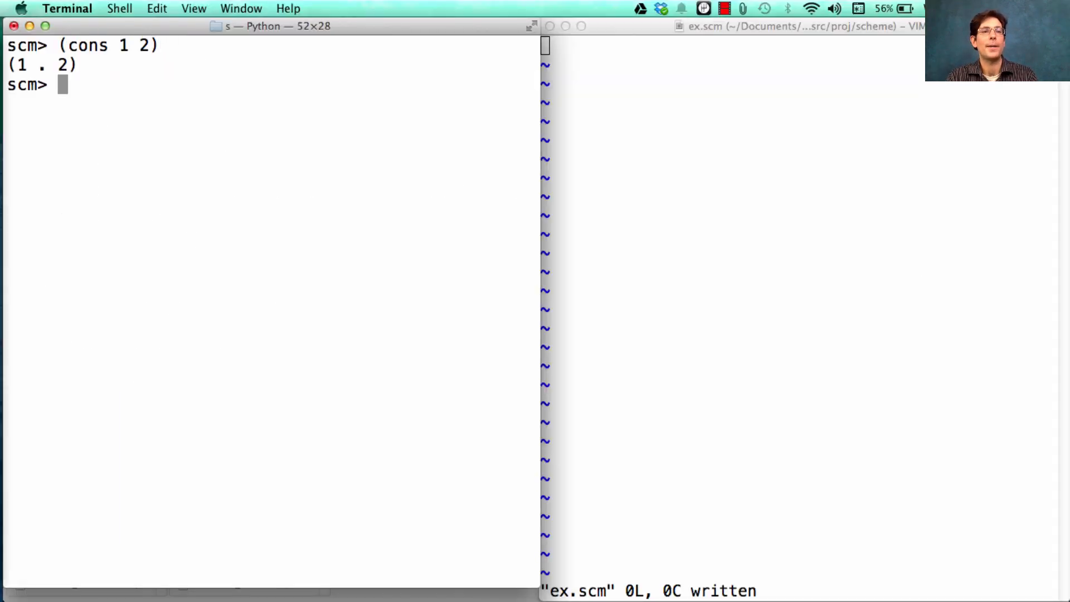
{"action": "type", "text": "(cons"}
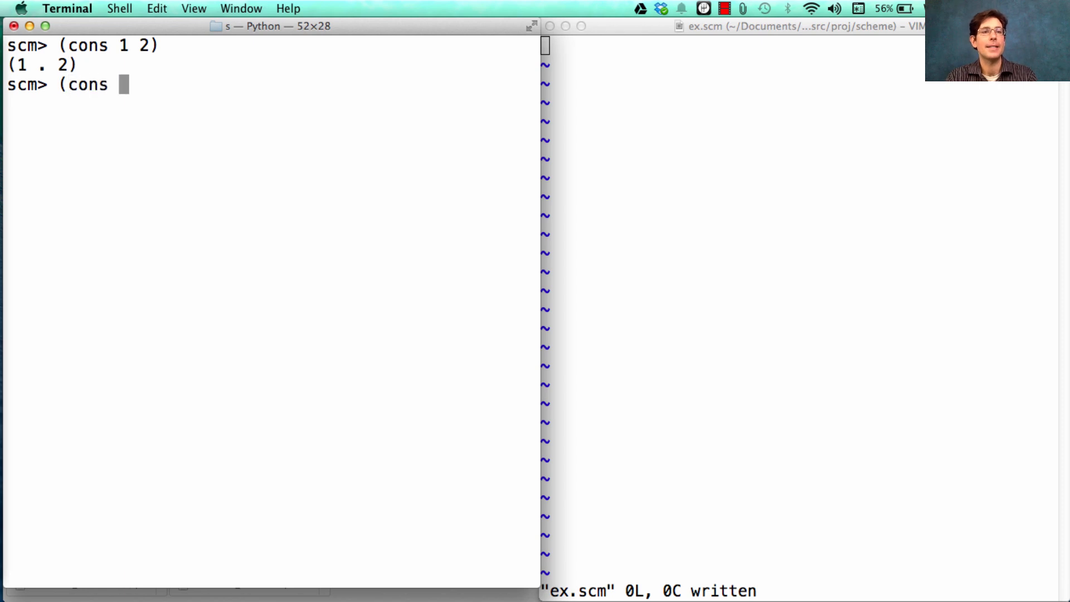
{"action": "type", "text": "1 (con"}
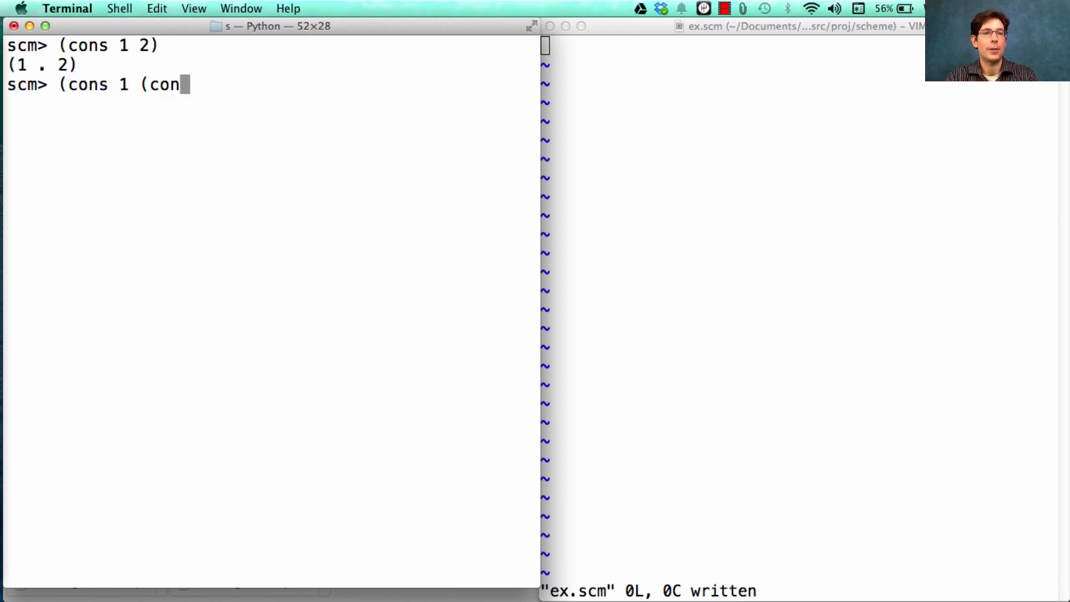
{"action": "type", "text": "s 2 n"}
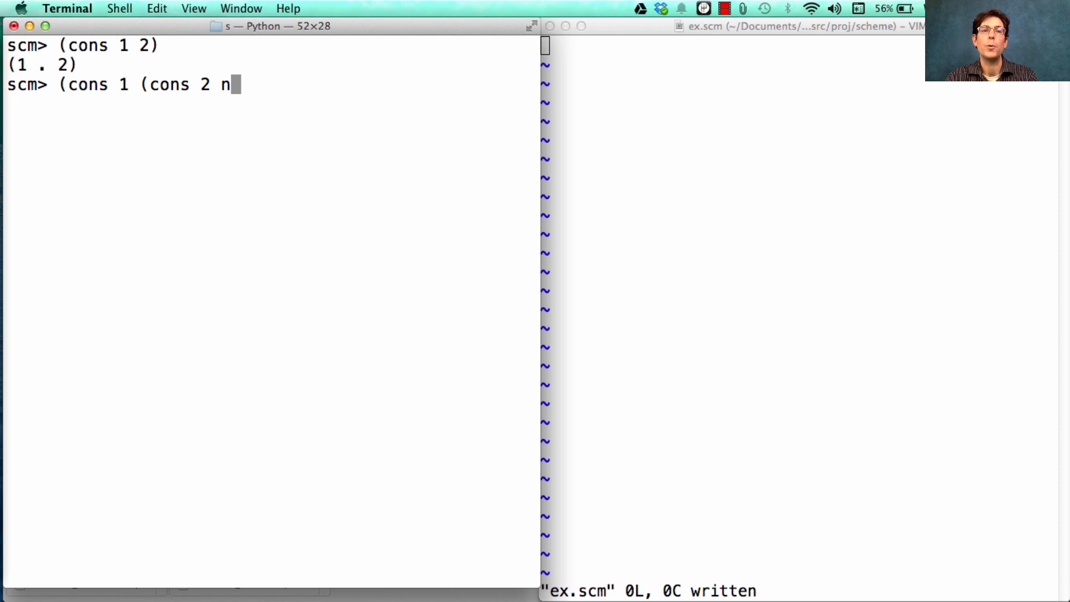
{"action": "type", "text": "il))"}
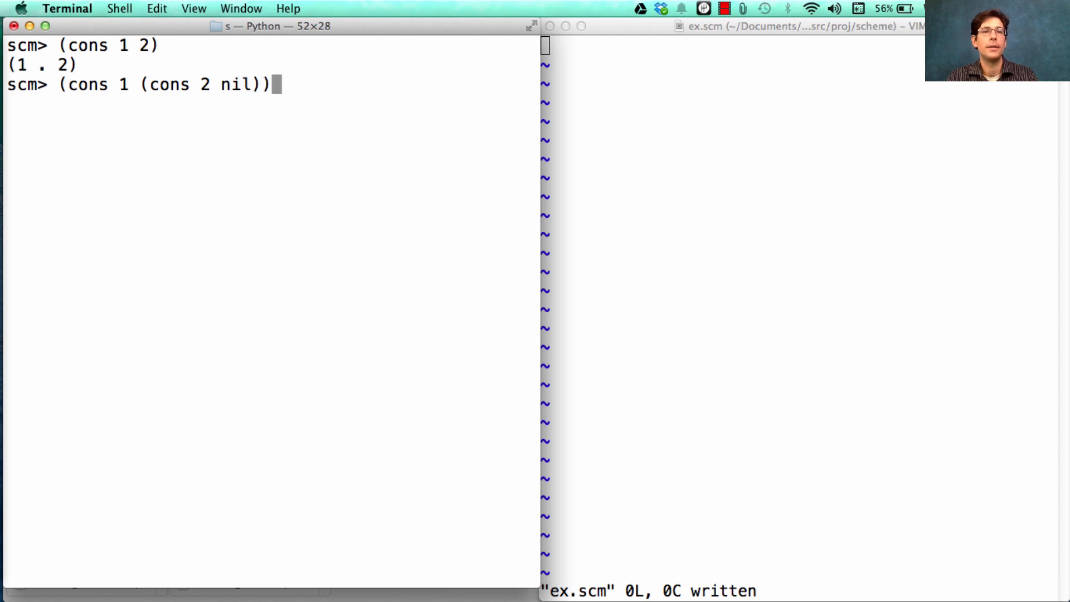
{"action": "key", "text": "Return"}
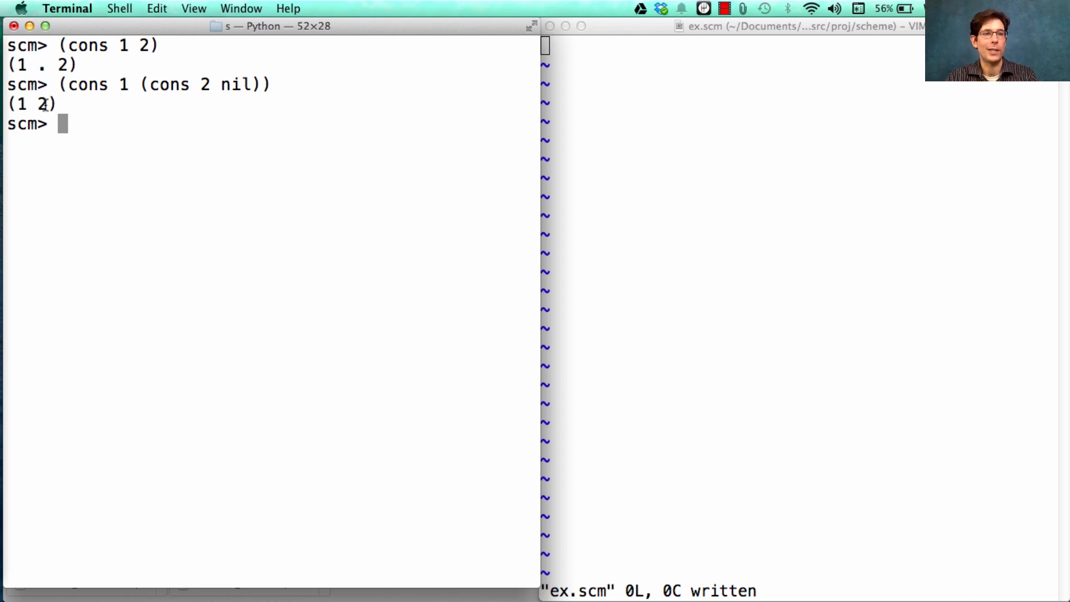
{"action": "double_click", "coordinate": [31, 103]}
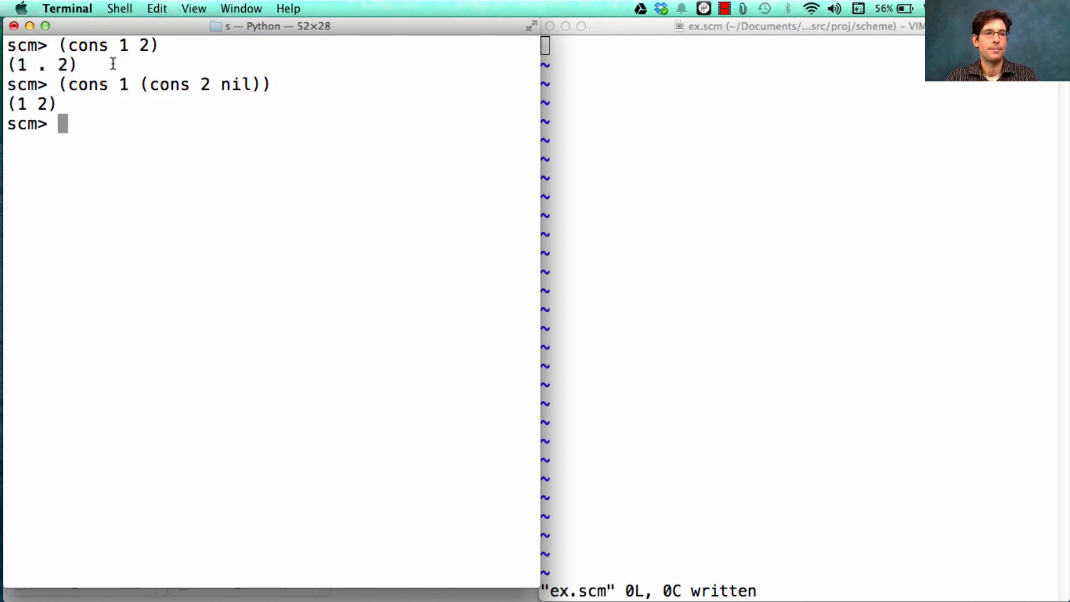
Step: Evaluate (cdr (cons 1 2)) giving 2 and (cdr (cons 1 (cons 2 nil))) giving (2), highlighting the result
{"action": "type", "text": "(car"}
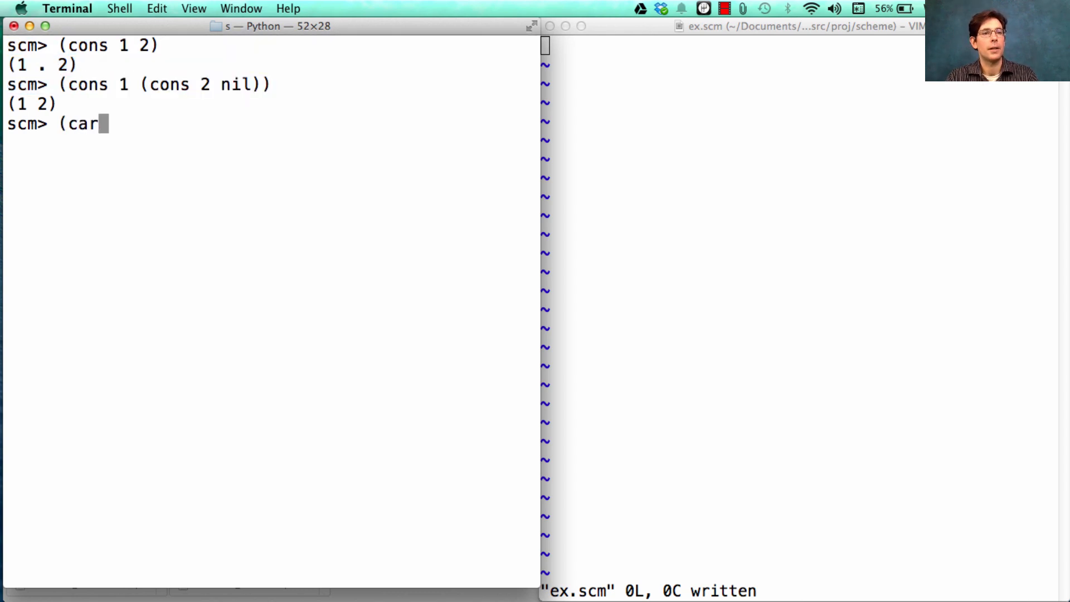
{"action": "type", "text": "dr (const"}
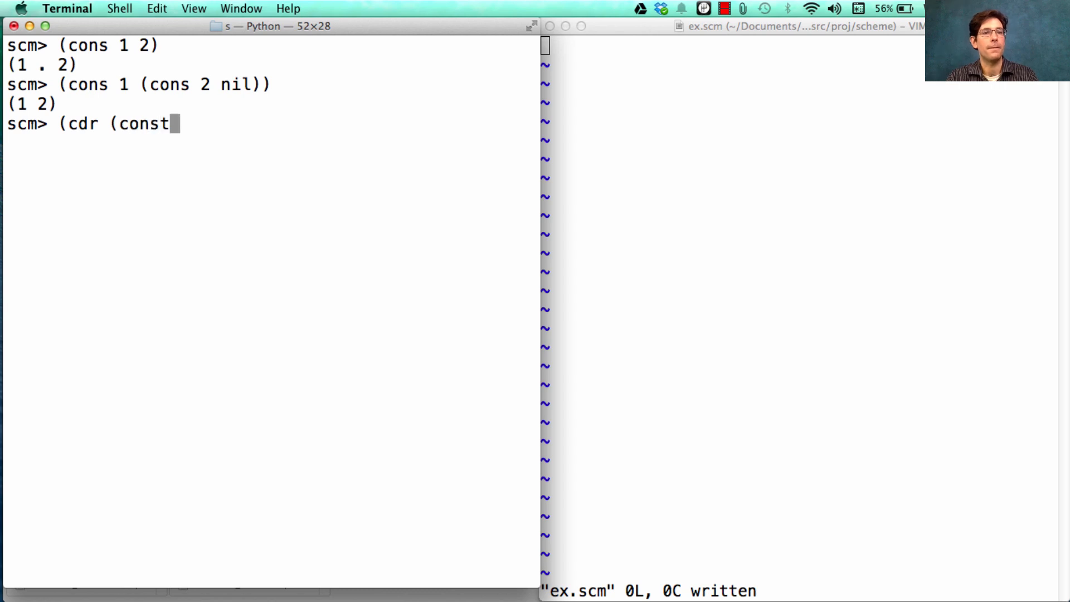
{"action": "key", "text": "Return"}
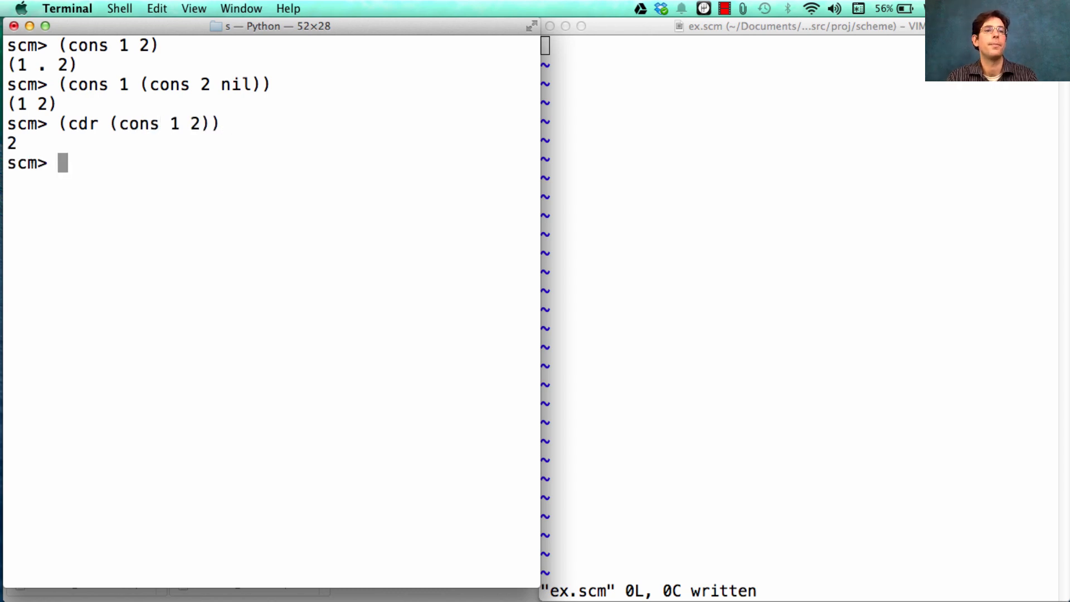
{"action": "type", "text": "(cdr ("}
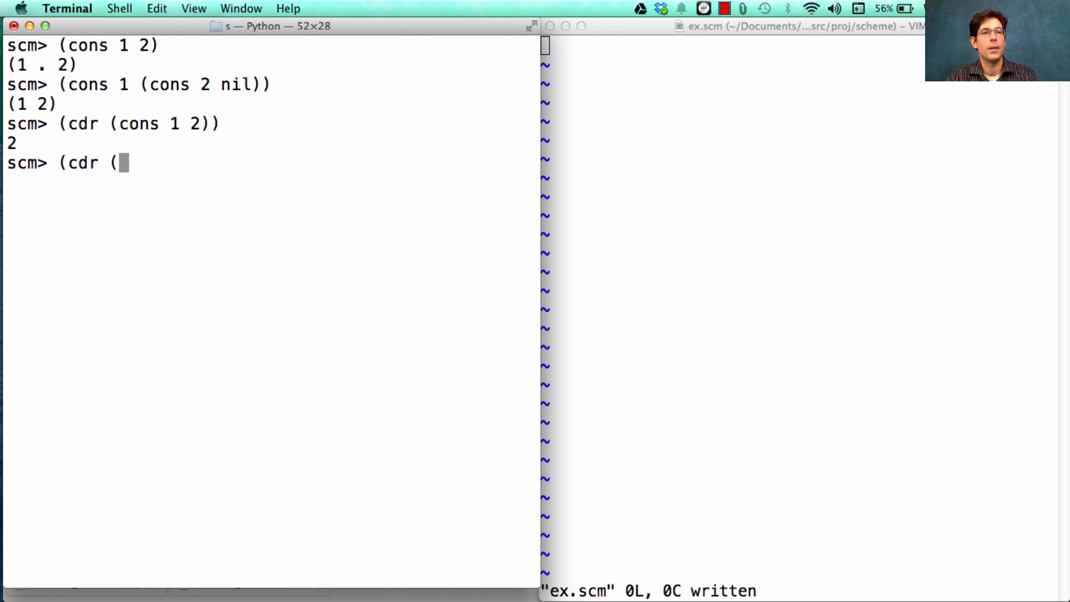
{"action": "type", "text": "cons 1 (con"}
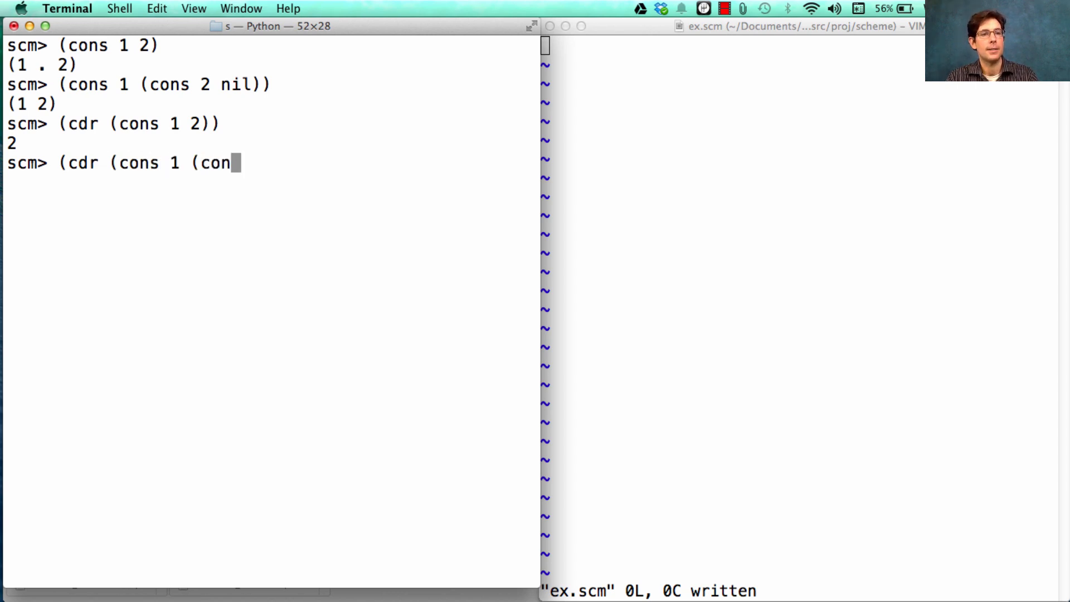
{"action": "type", "text": "s 2 nil)"}
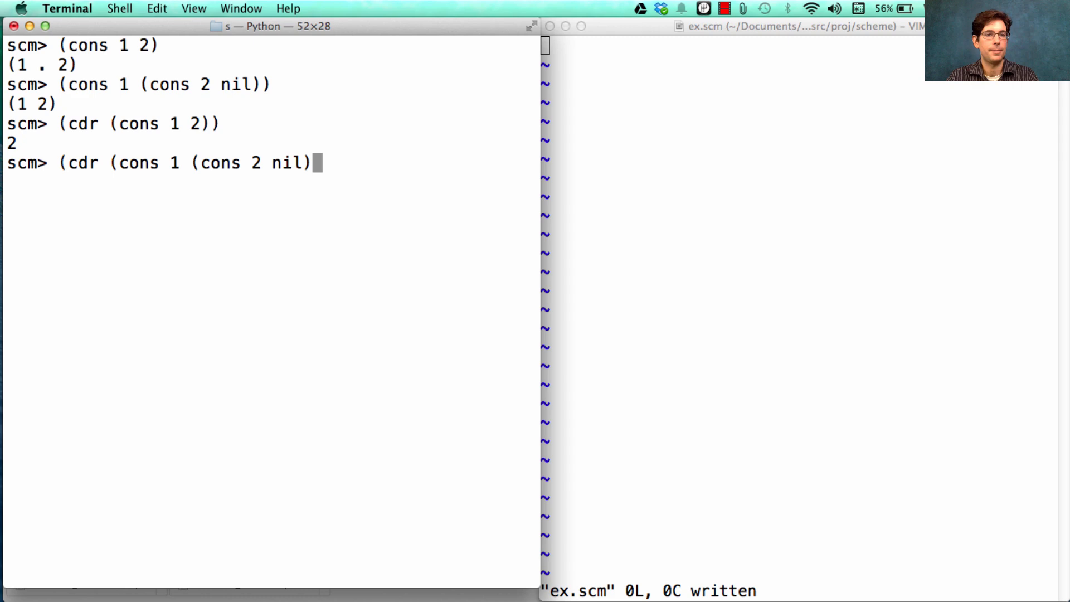
{"action": "key", "text": "Return"}
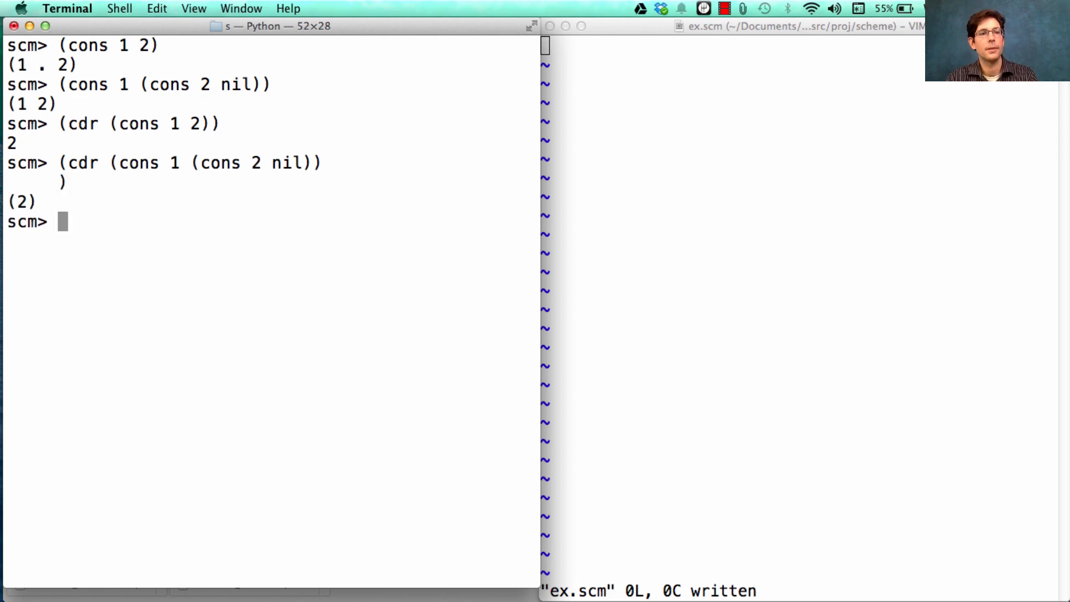
{"action": "mouse_move", "coordinate": [36, 205]}
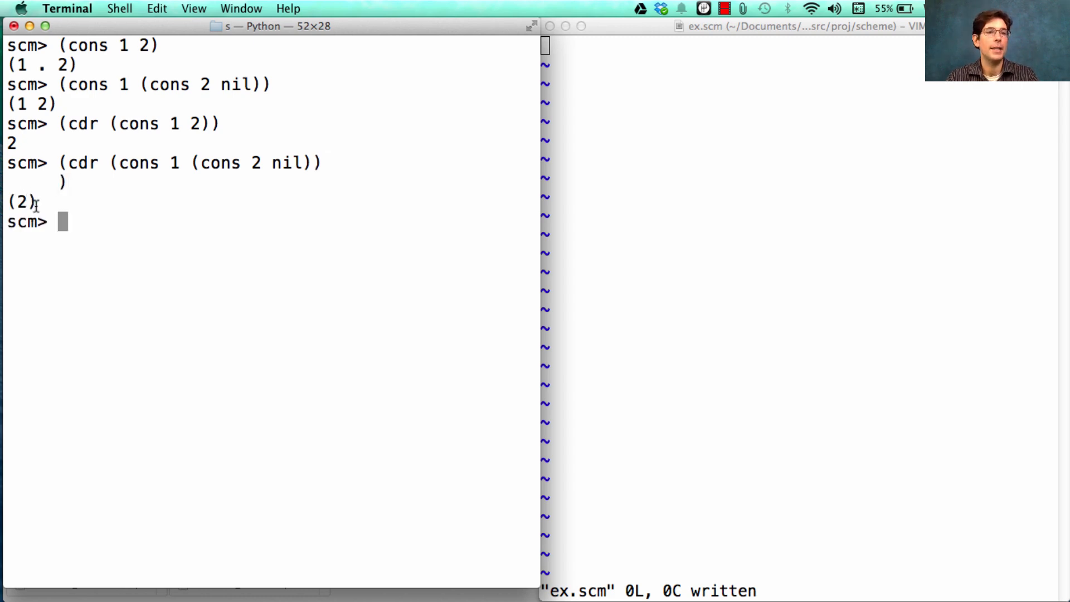
{"action": "double_click", "coordinate": [23, 201]}
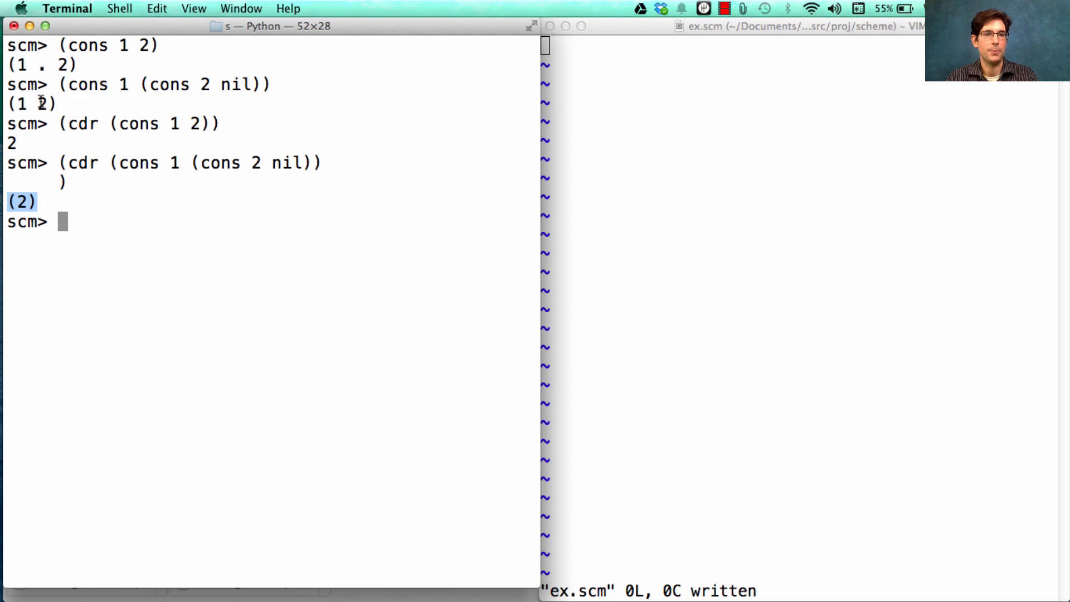
Step: Define s as (cons 1 (cons 2 nil)) and evaluate (car s) giving 1 and (cdr s) giving (2)
{"action": "type", "text": "(def"}
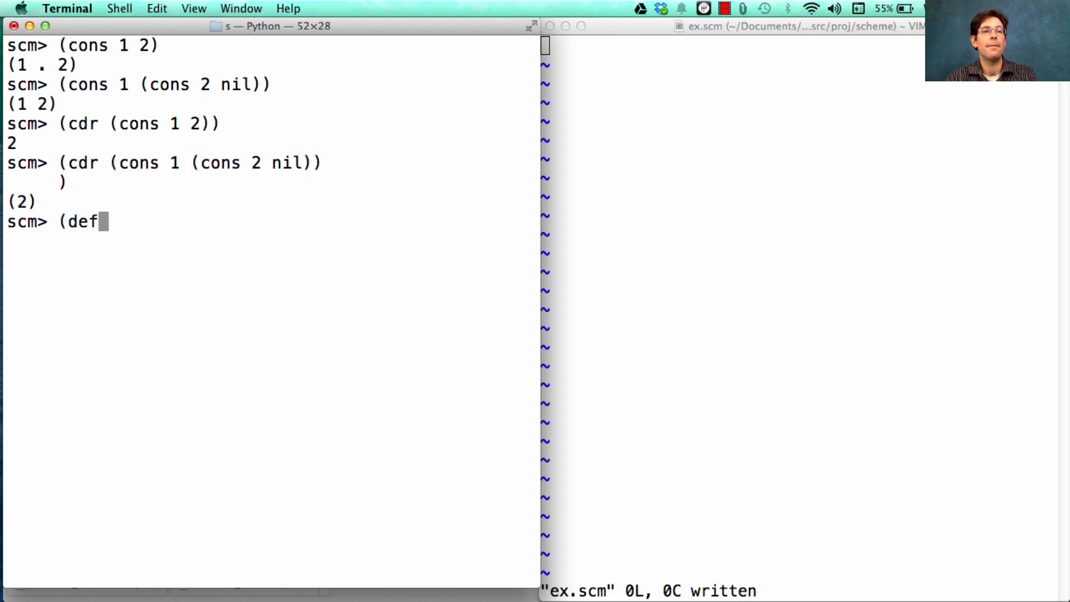
{"action": "type", "text": "ine s (cons 1 (cons 2 nil)))"}
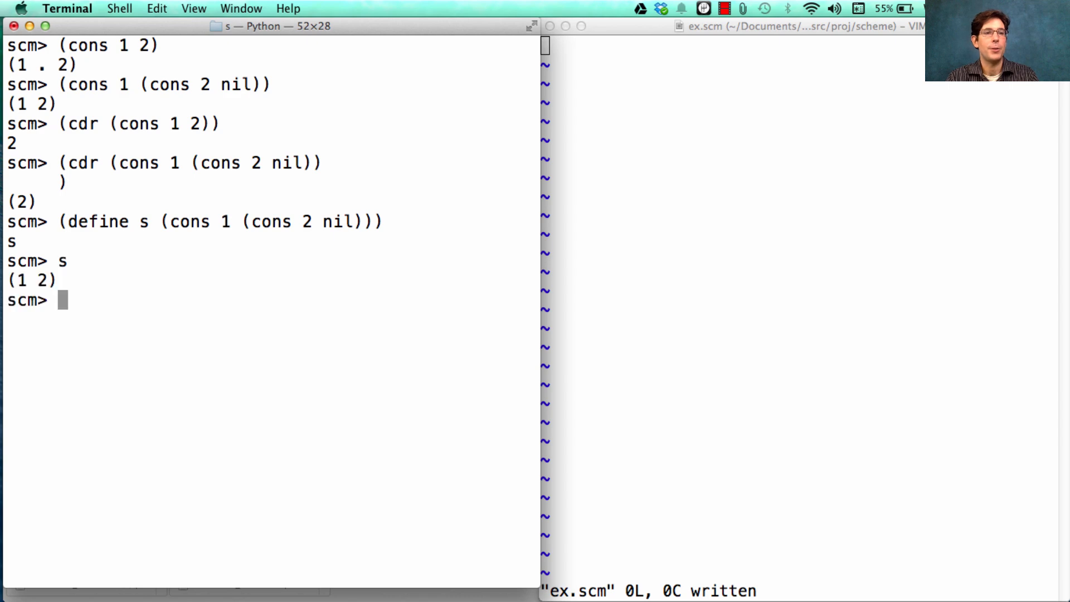
{"action": "mouse_move", "coordinate": [135, 289]}
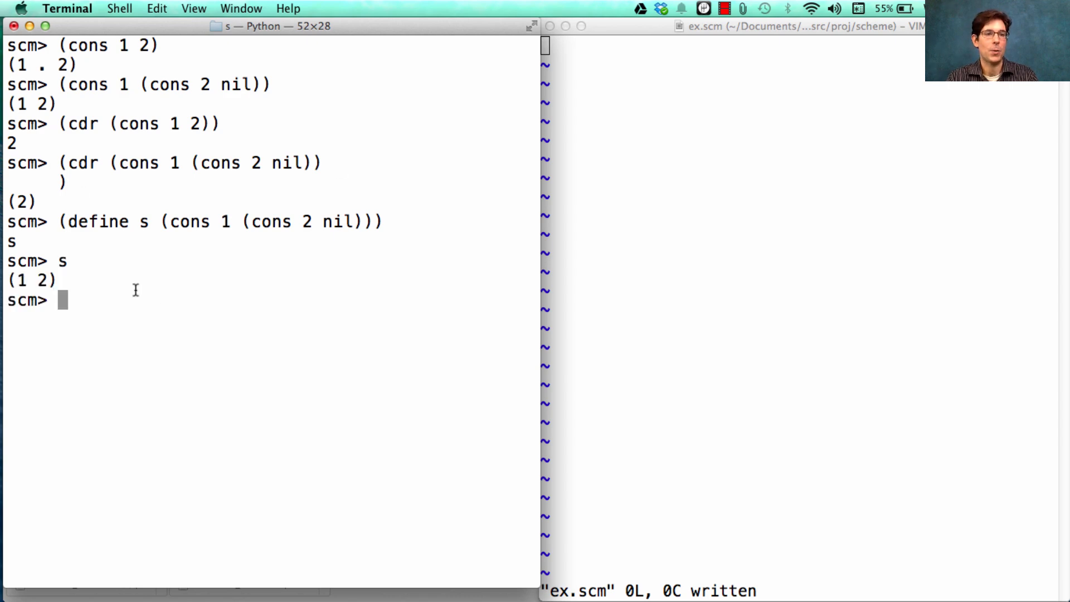
{"action": "type", "text": "c"}
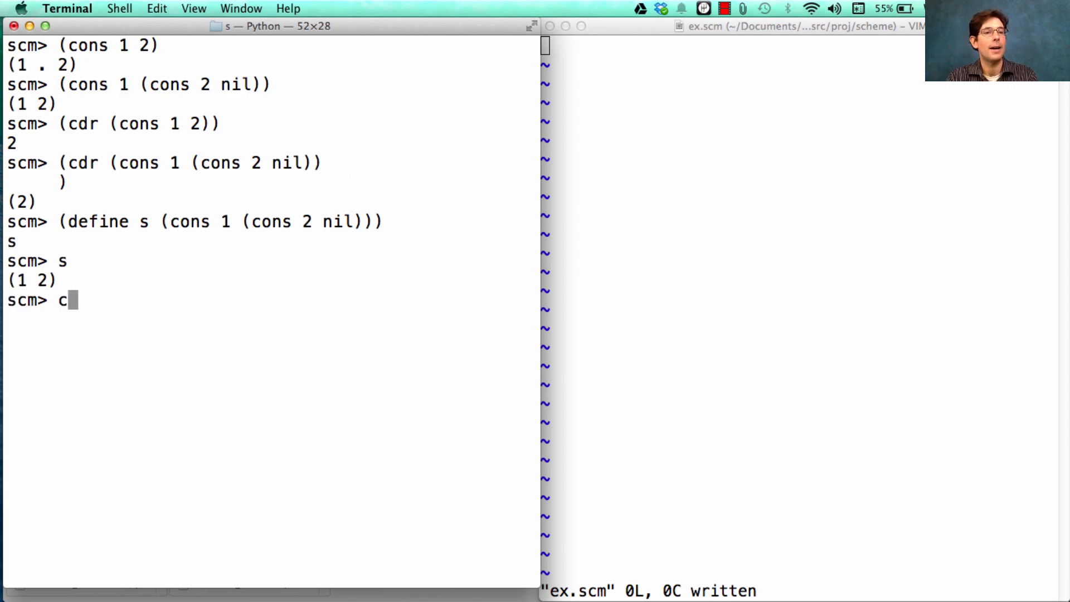
{"action": "key", "text": "Return"}
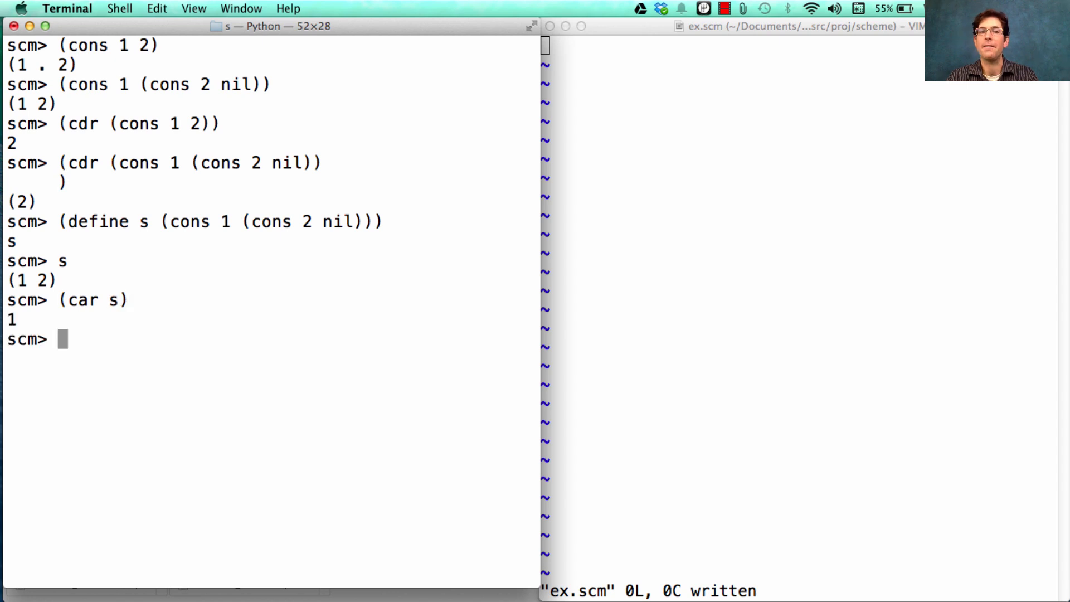
{"action": "type", "text": "("}
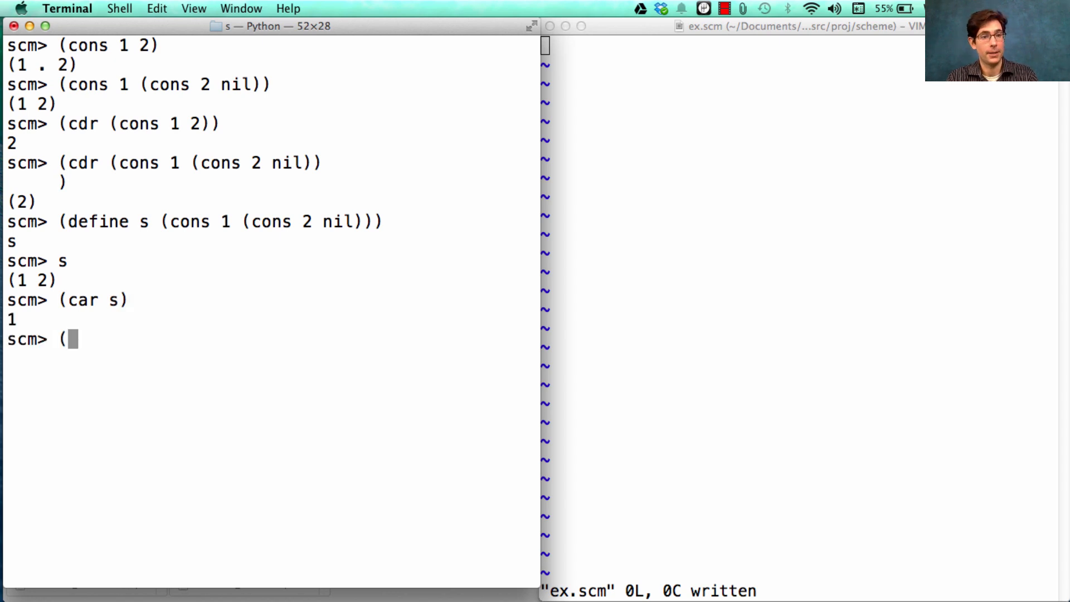
{"action": "type", "text": "cdr"}
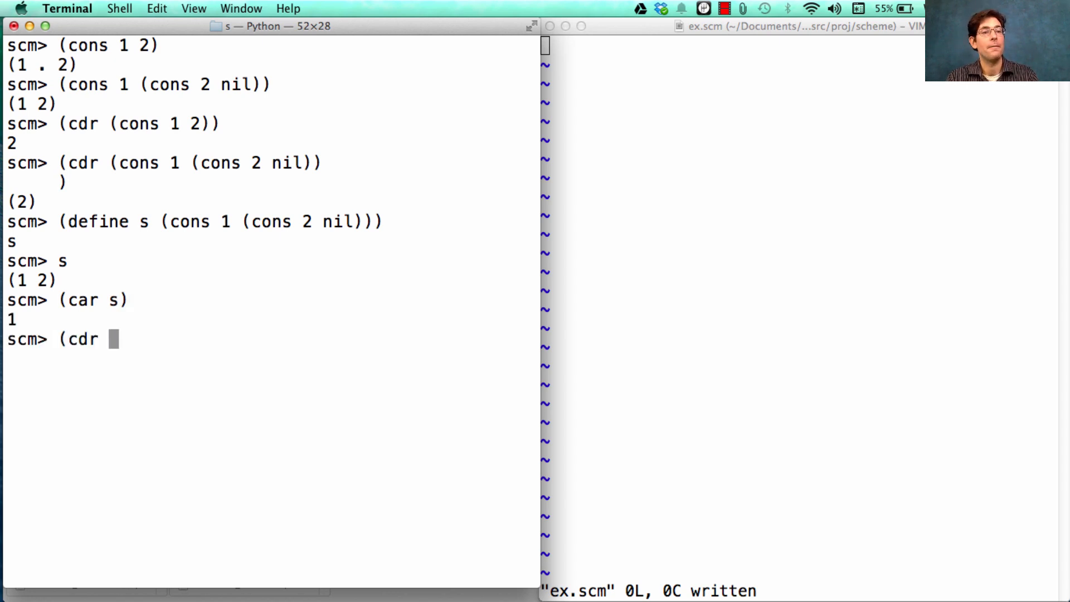
{"action": "key", "text": "Return"}
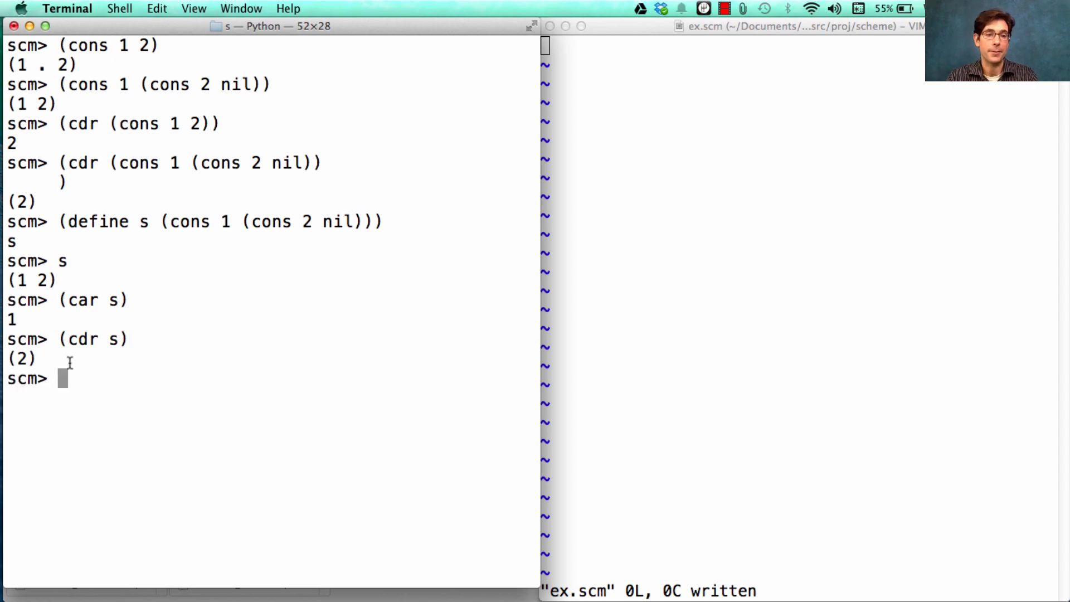
Step: Evaluate (cdr (cdr s)) and nil, both giving (), then begin a definition in ex.scm
{"action": "type", "text": "(dr(cdr s)"}
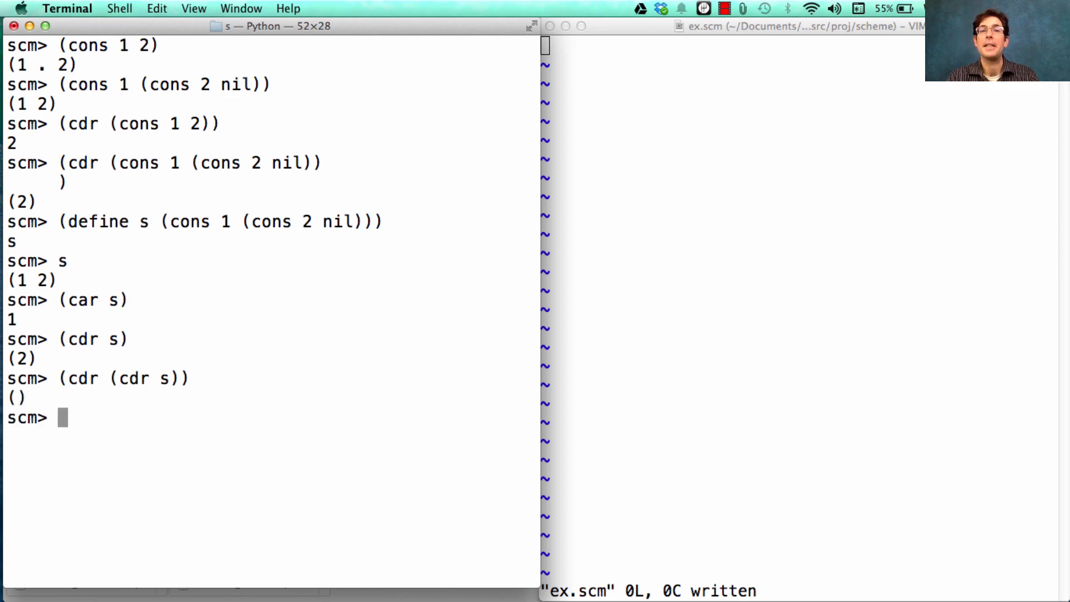
{"action": "type", "text": "nil"}
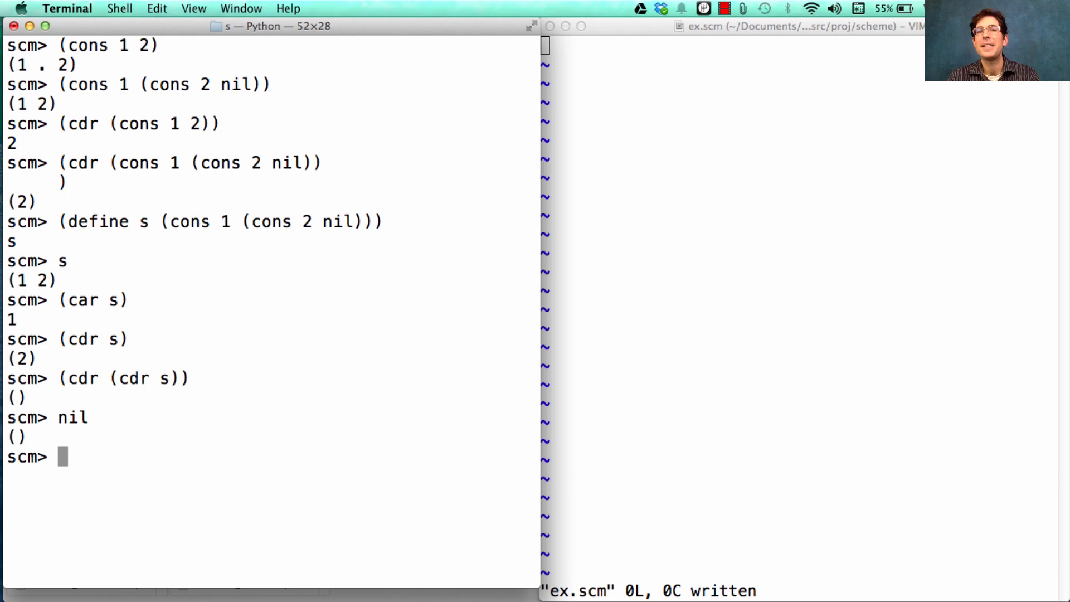
{"action": "mouse_move", "coordinate": [700, 317]}
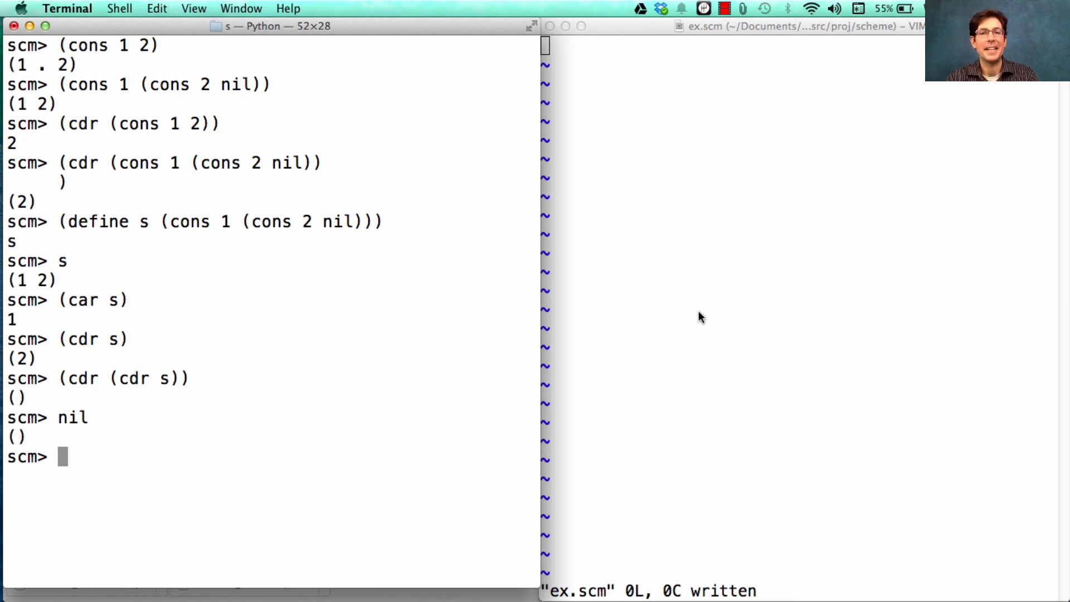
{"action": "type", "text": "(d"}
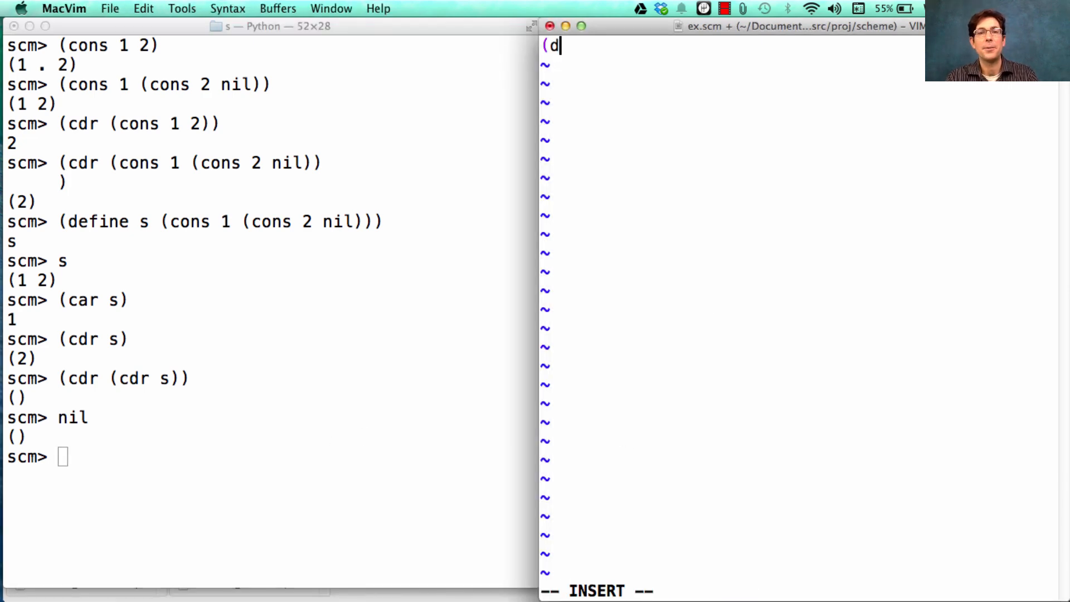
Step: Write (define (length s) (if (null? s) 0 (+ 1 (length (cdr s))))) in ex.scm and save it
{"action": "type", "text": "efine (leng"}
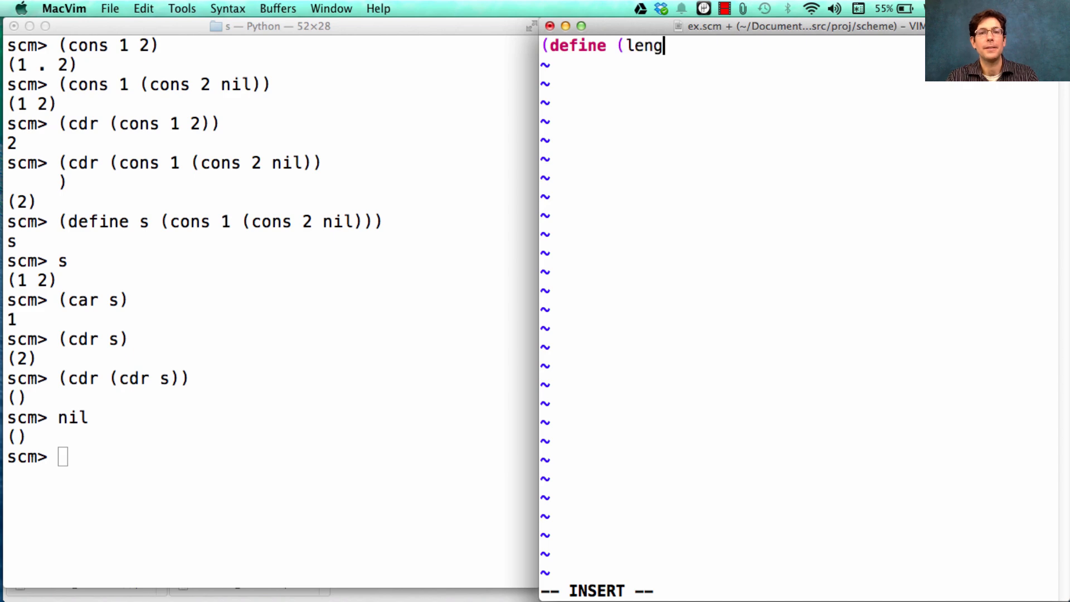
{"action": "type", "text": "th s))"}
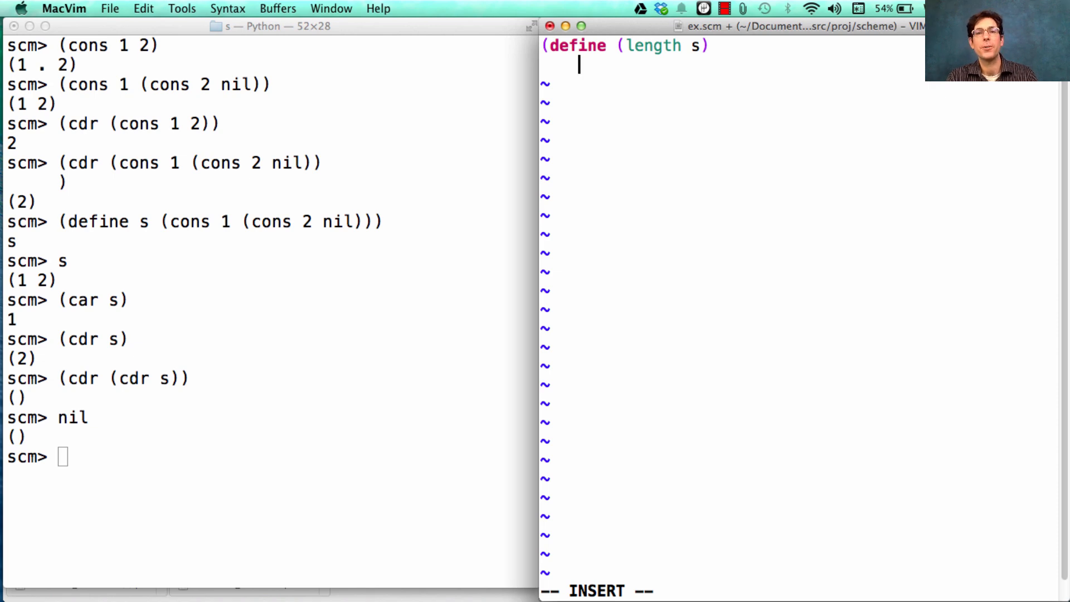
{"action": "type", "text": "(if ("}
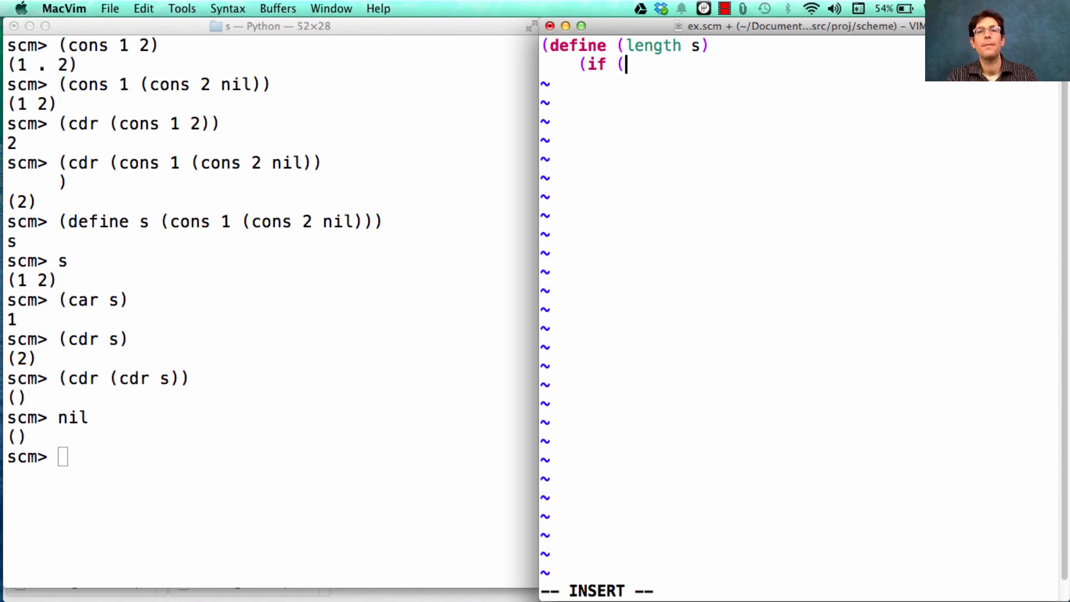
{"action": "type", "text": "null? s)"}
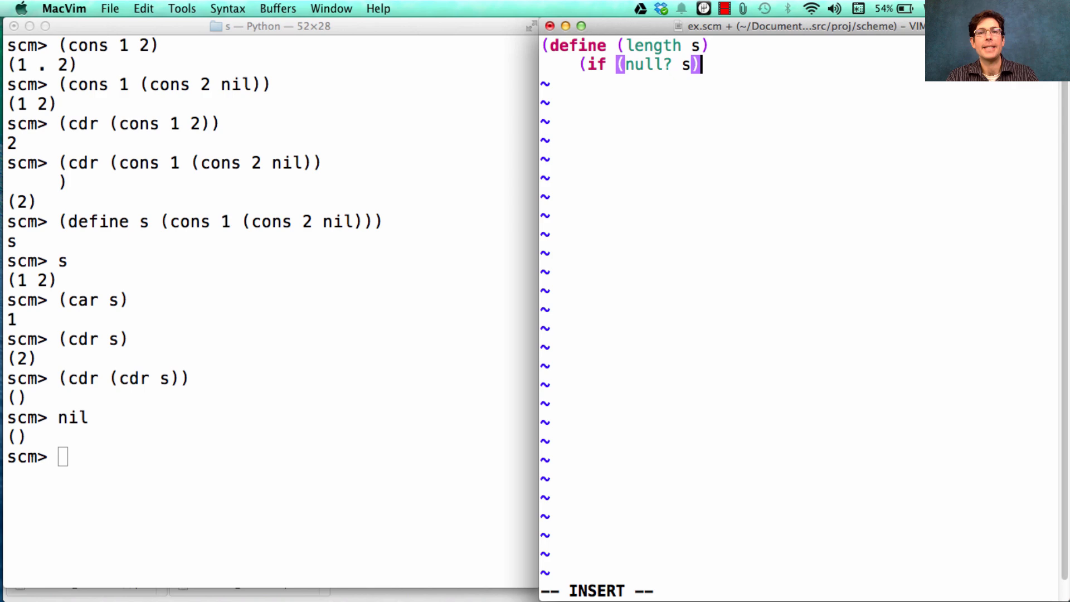
{"action": "key", "text": "Return"}
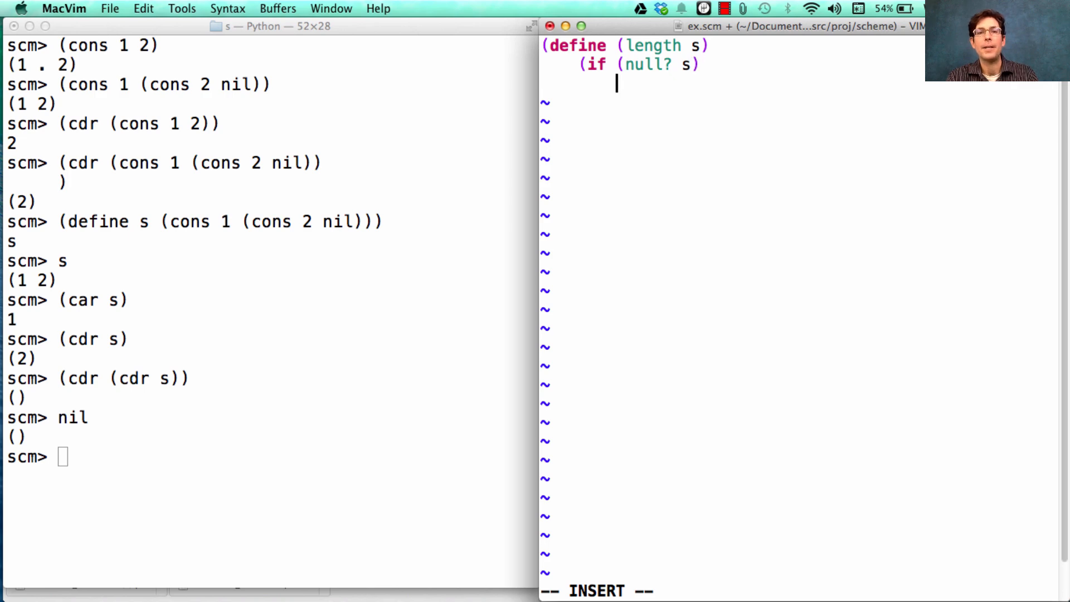
{"action": "type", "text": "0"}
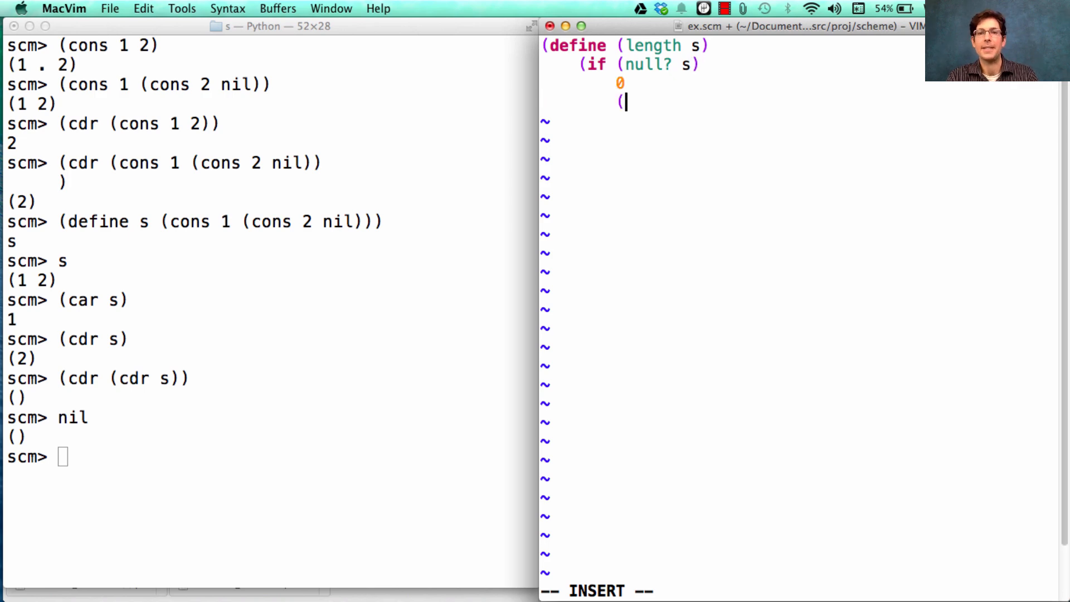
{"action": "type", "text": "+ 1"}
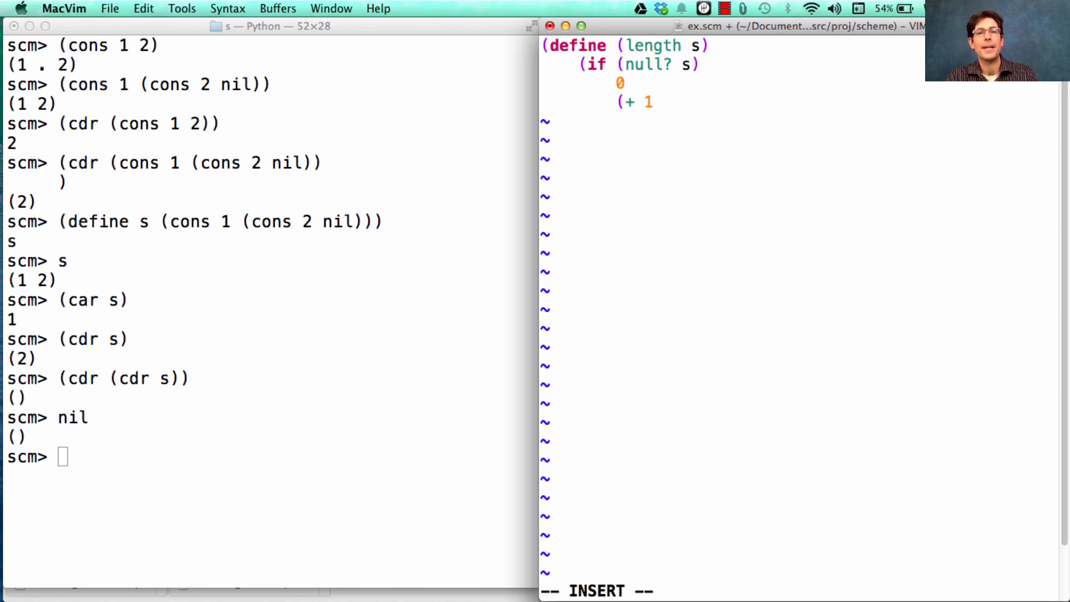
{"action": "type", "text": "(lengh"}
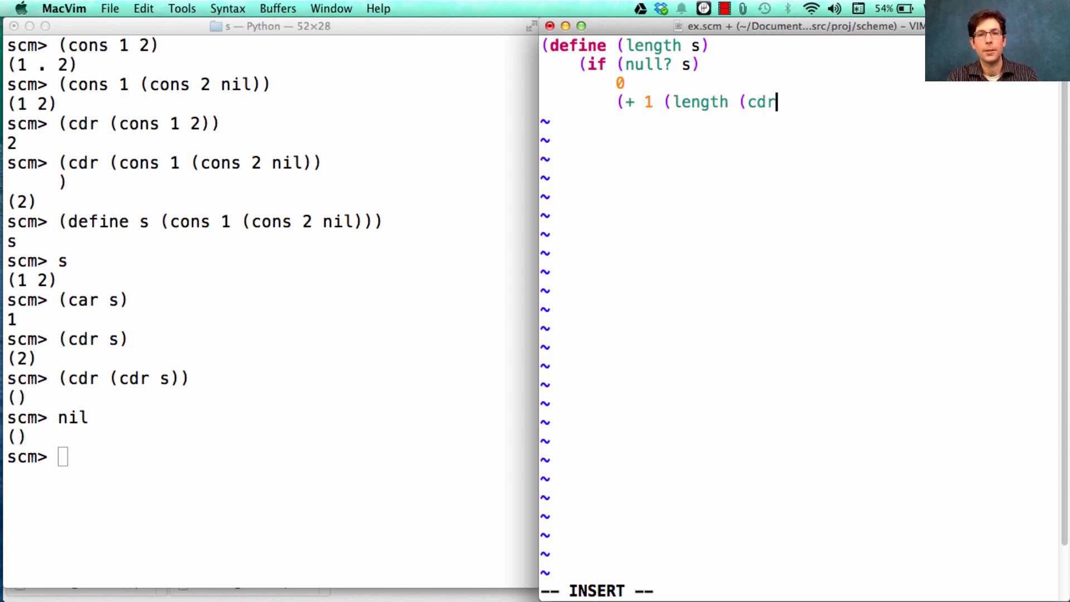
{"action": "type", "text": "s)))))"}
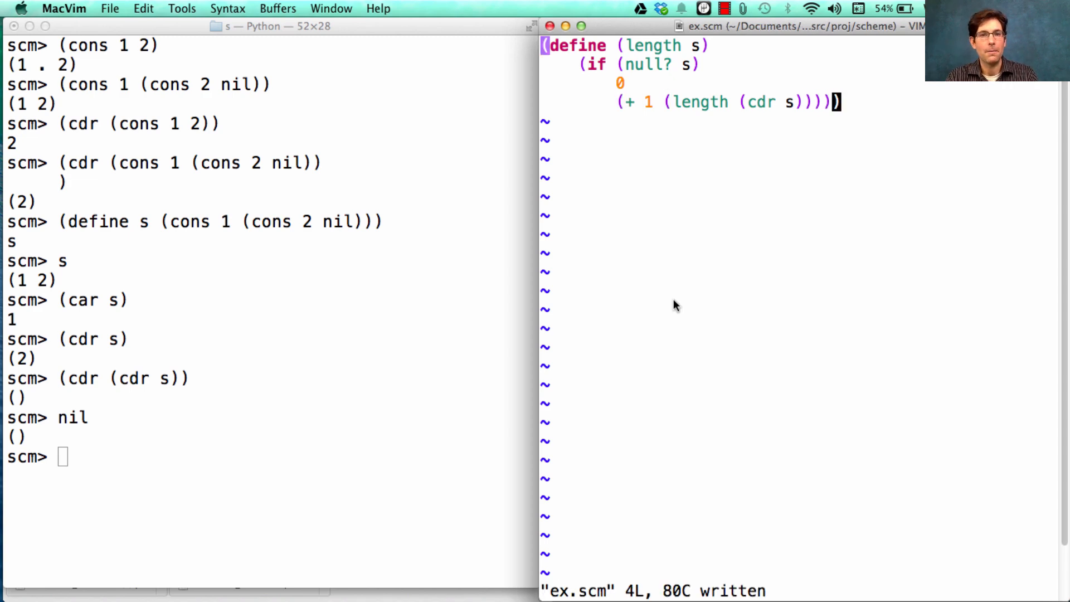
{"action": "mouse_move", "coordinate": [783, 93]}
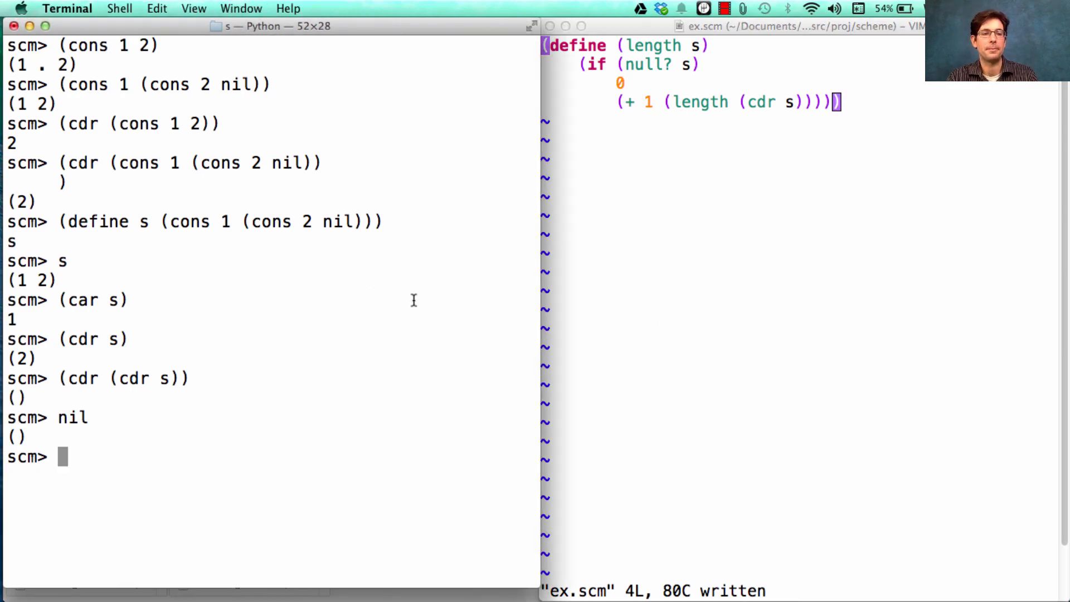
Step: Evaluate (load 'ex.scm), which replies okay, and start typing (length s)
{"action": "type", "text": "(load '"}
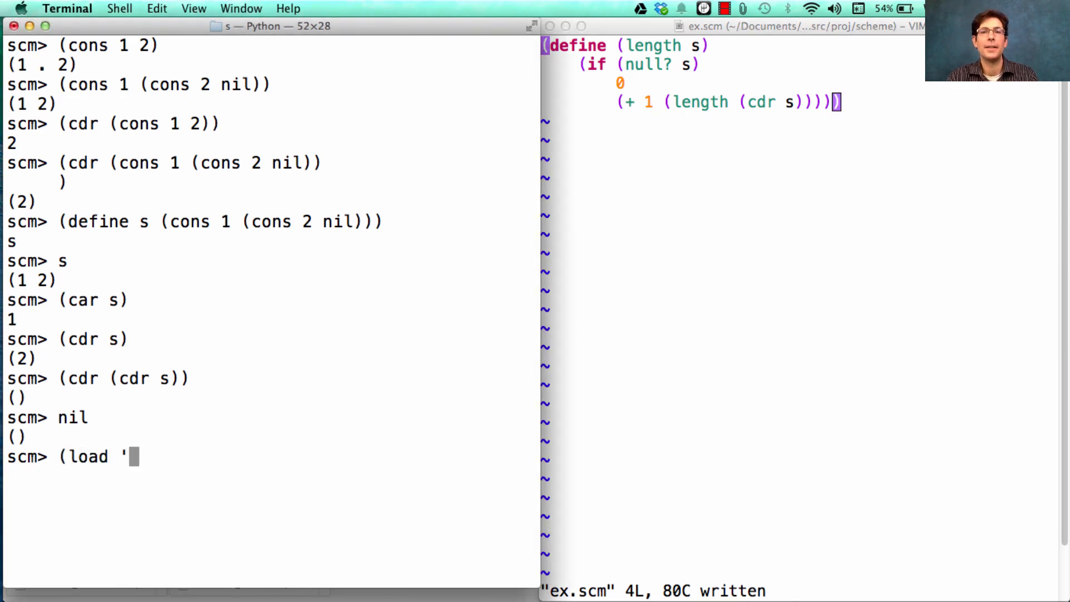
{"action": "type", "text": "ex.scm"}
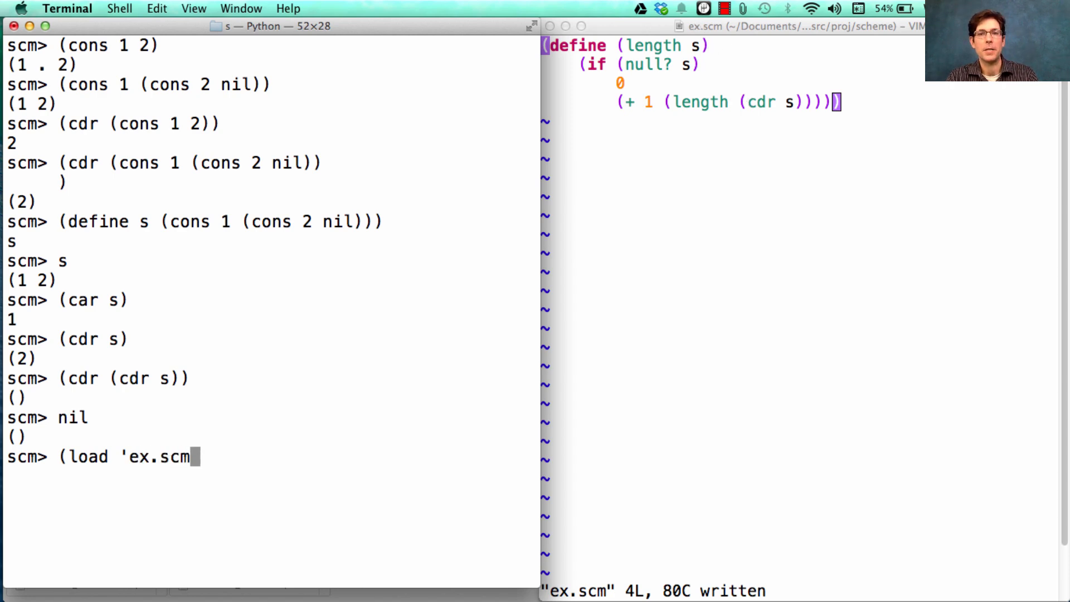
{"action": "key", "text": "Return"}
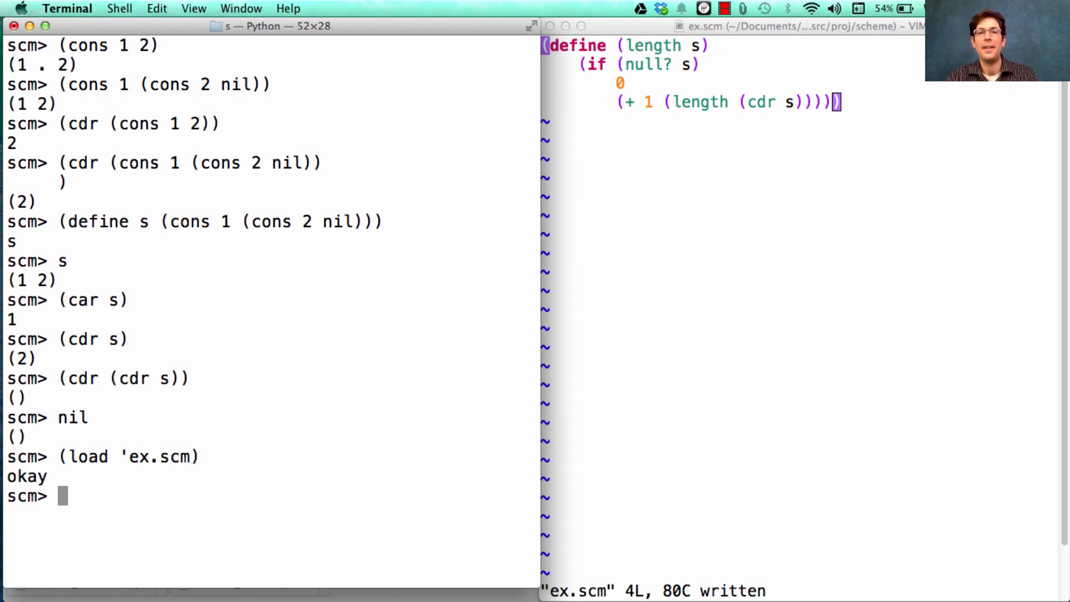
{"action": "type", "text": "(length s"}
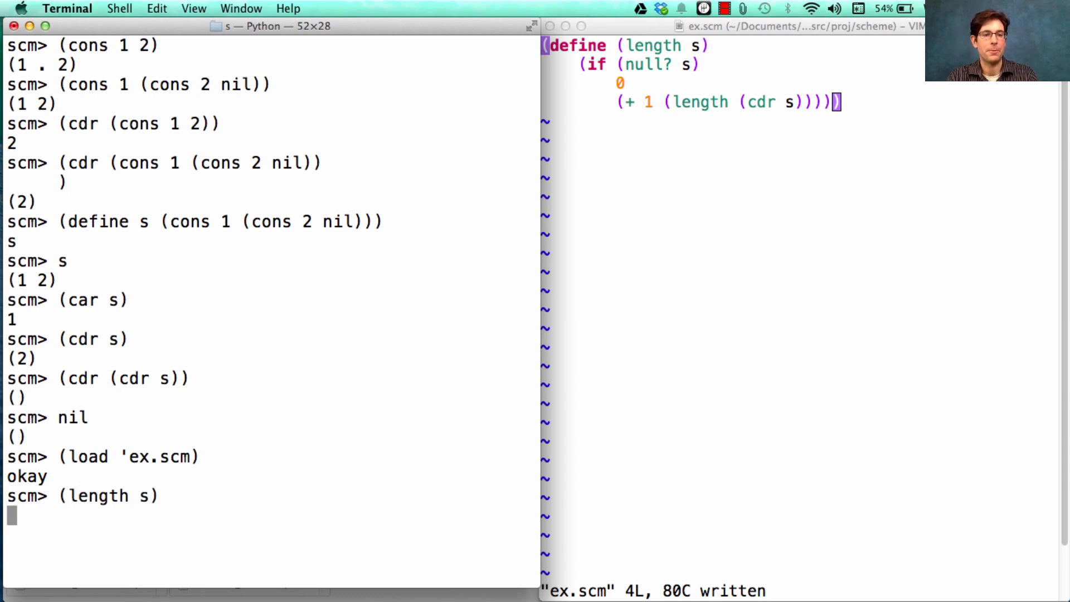
Step: Evaluate (length s) giving 2 and (length (list 3 4 5 6)) giving 4
{"action": "key", "text": "Return"}
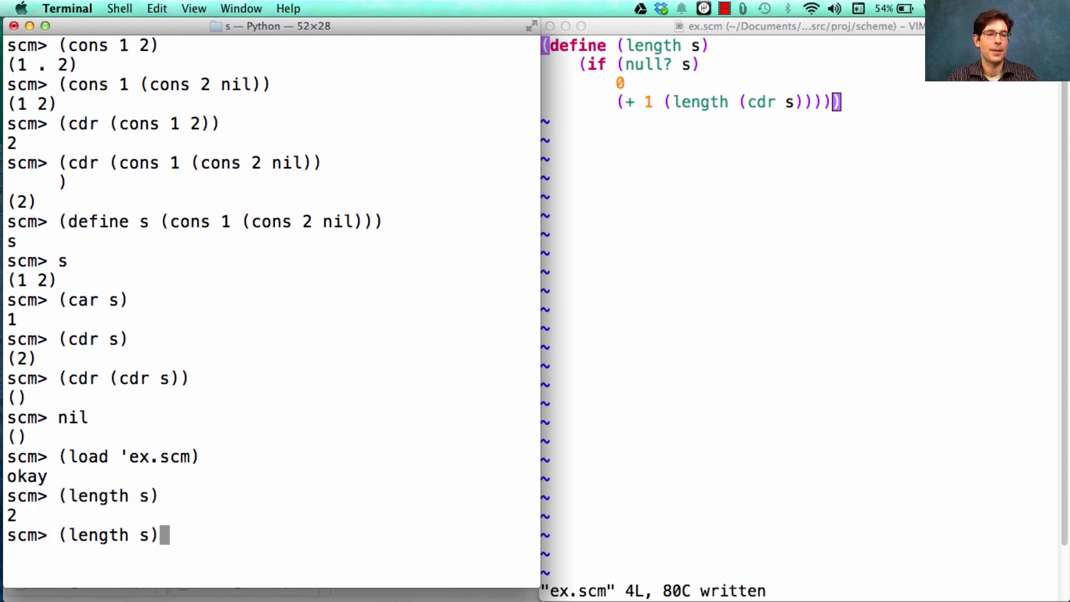
{"action": "type", "text": "(li"}
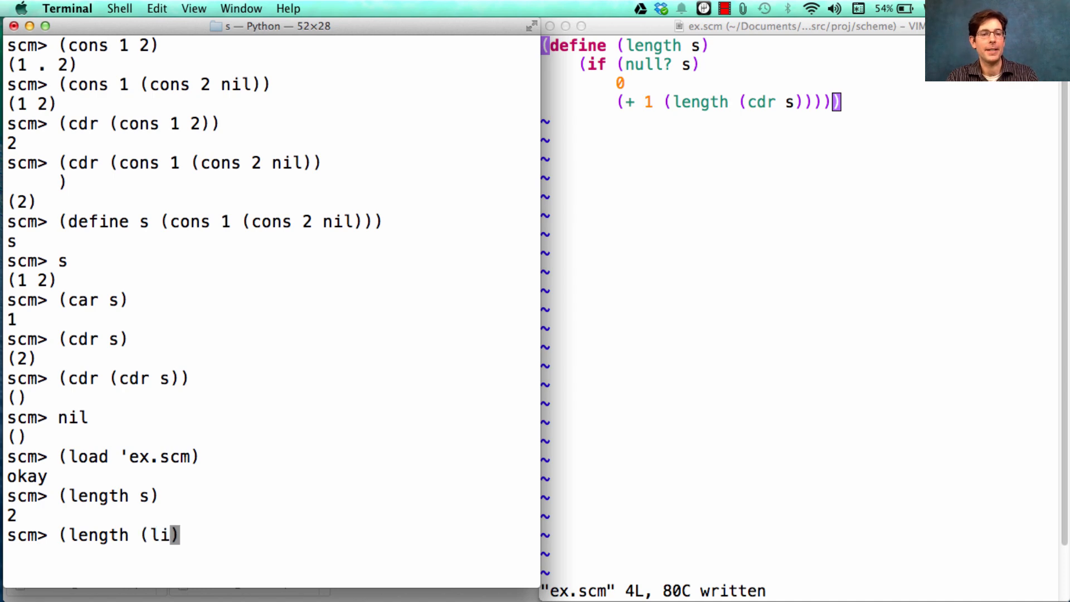
{"action": "type", "text": "st 3 4 5"}
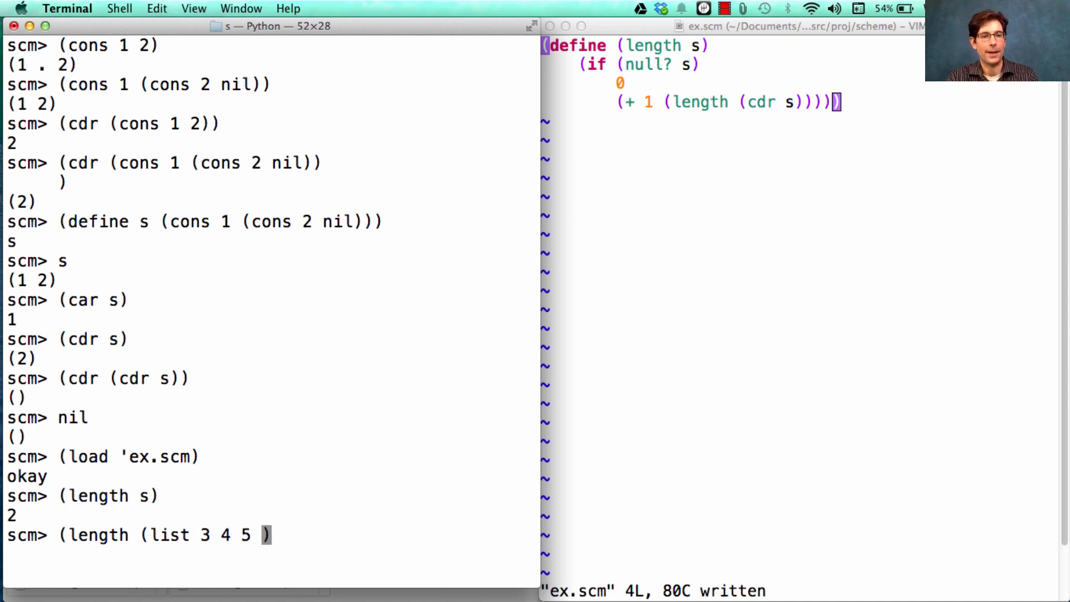
{"action": "key", "text": "Return"}
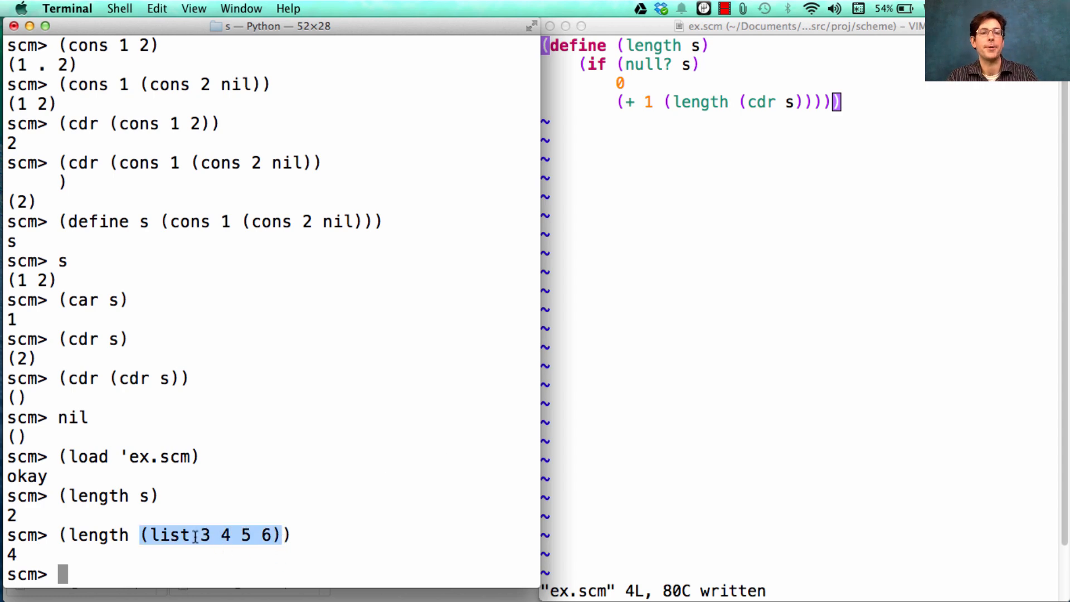
{"action": "mouse_move", "coordinate": [270, 539]}
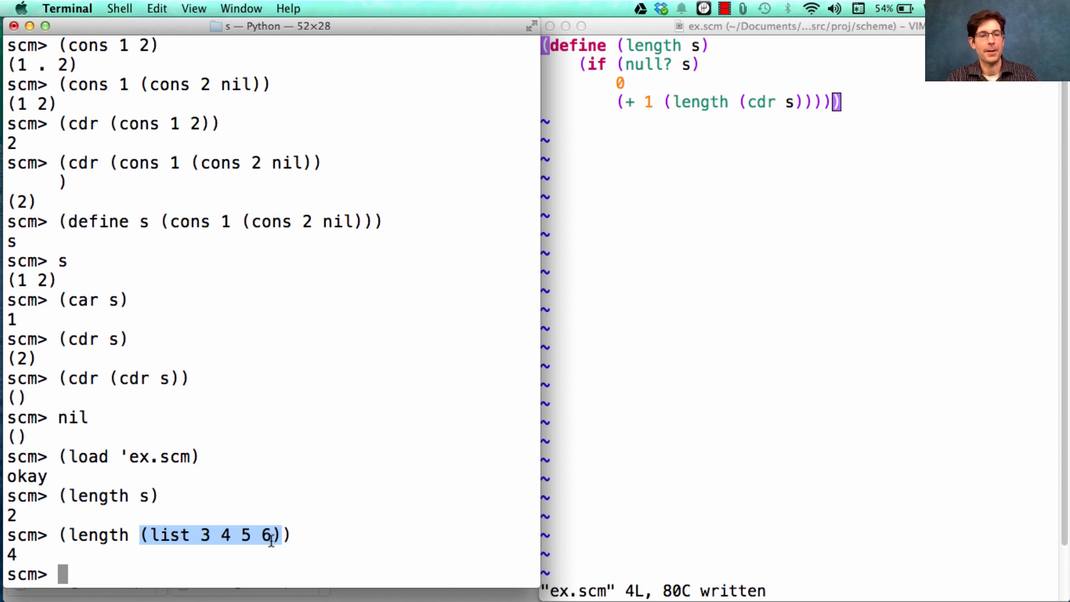
{"action": "mouse_move", "coordinate": [360, 489]}
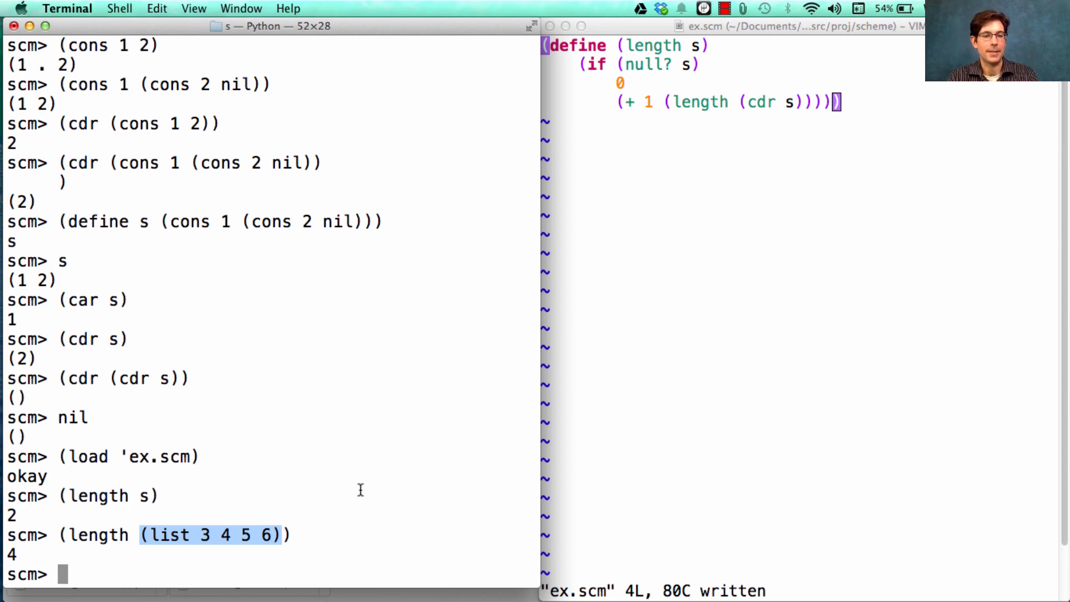
Step: Evaluate (list 3 4 5 6) giving (3 4 5 6) and (cdr (list 3 4 5 6)) giving (4 5 6)
{"action": "type", "text": "(list 3 4 5 6)"}
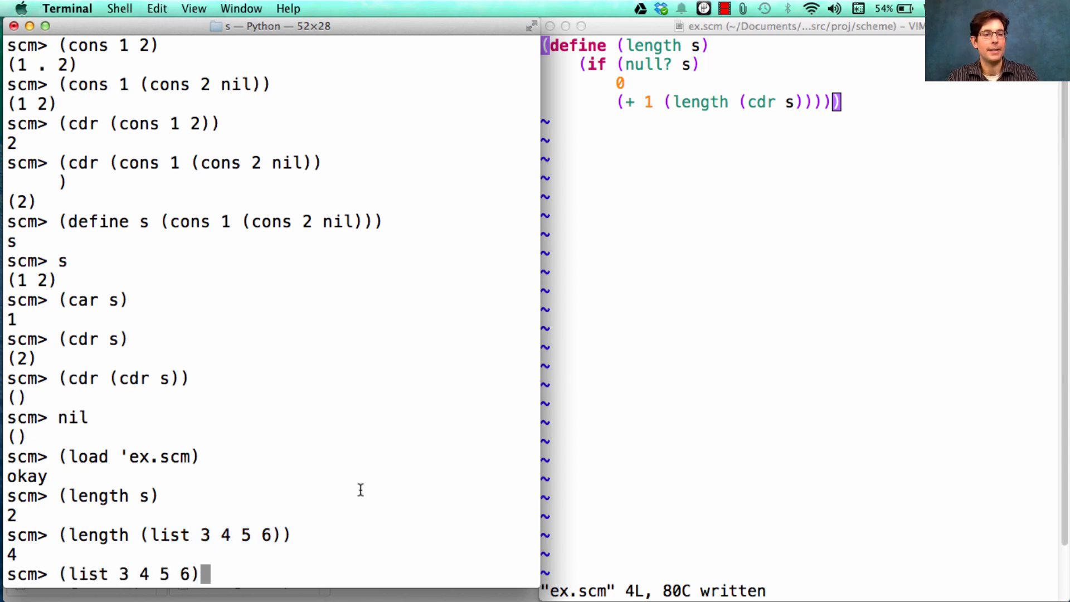
{"action": "key", "text": "Return"}
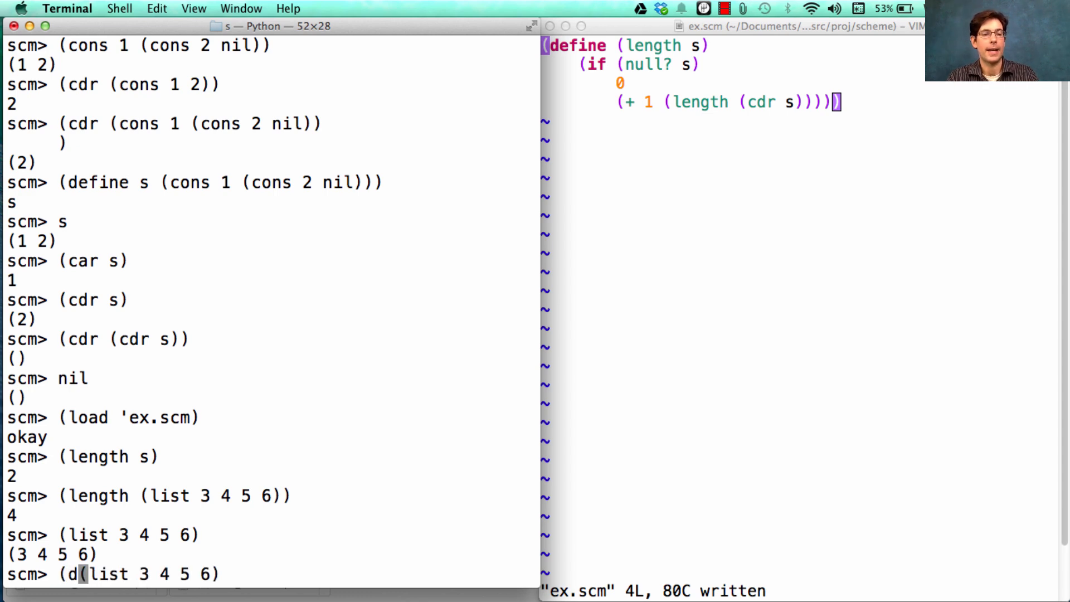
{"action": "key", "text": "Return"}
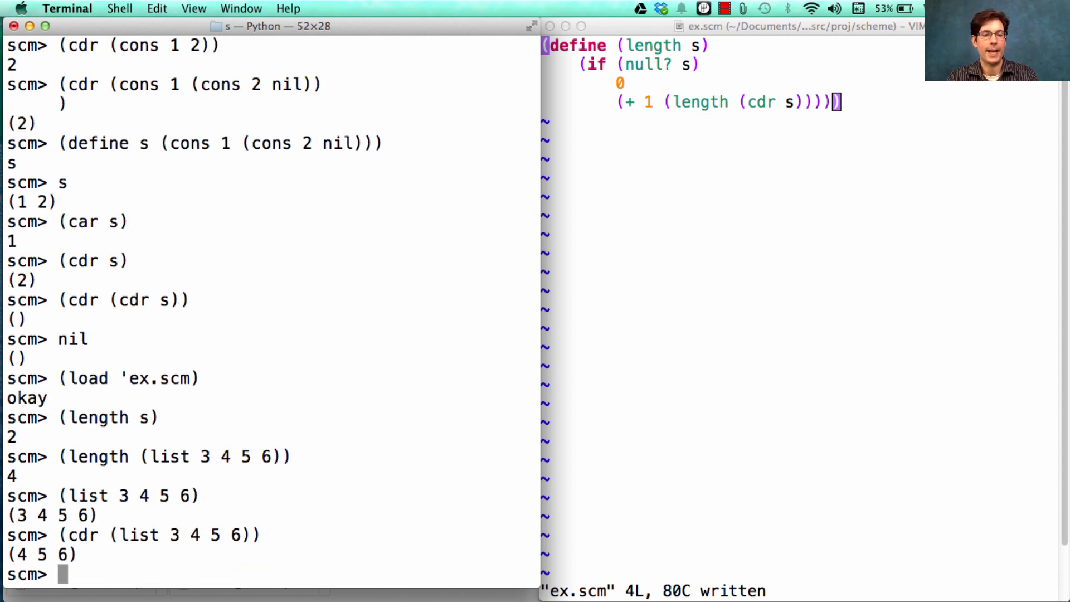